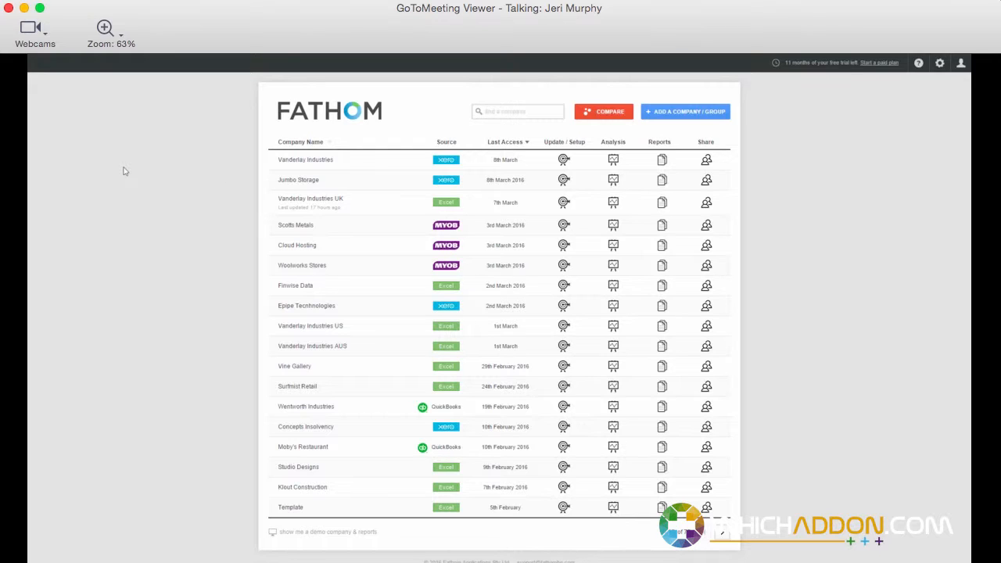
pyautogui.moveTo(757, 181)
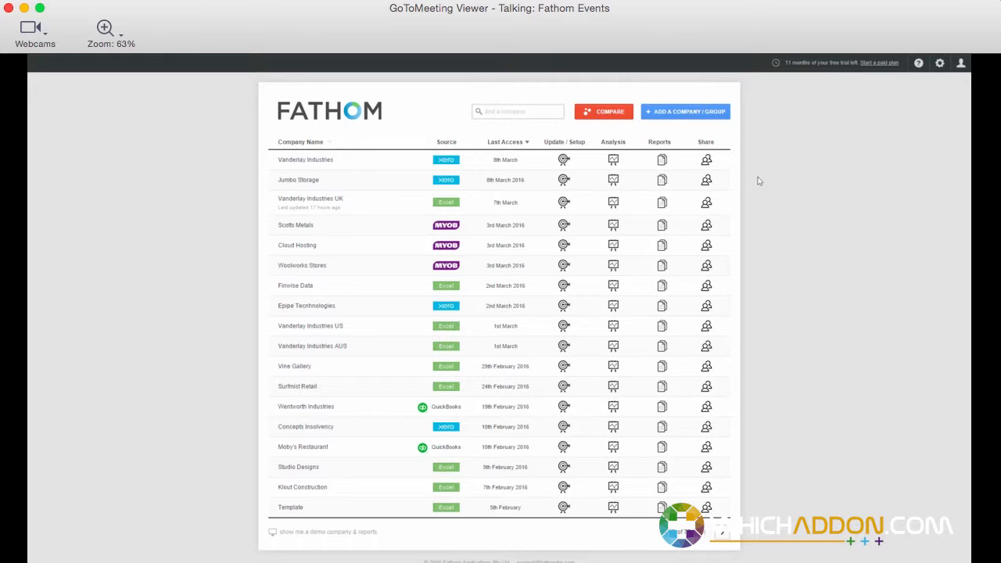
pyautogui.moveTo(820, 256)
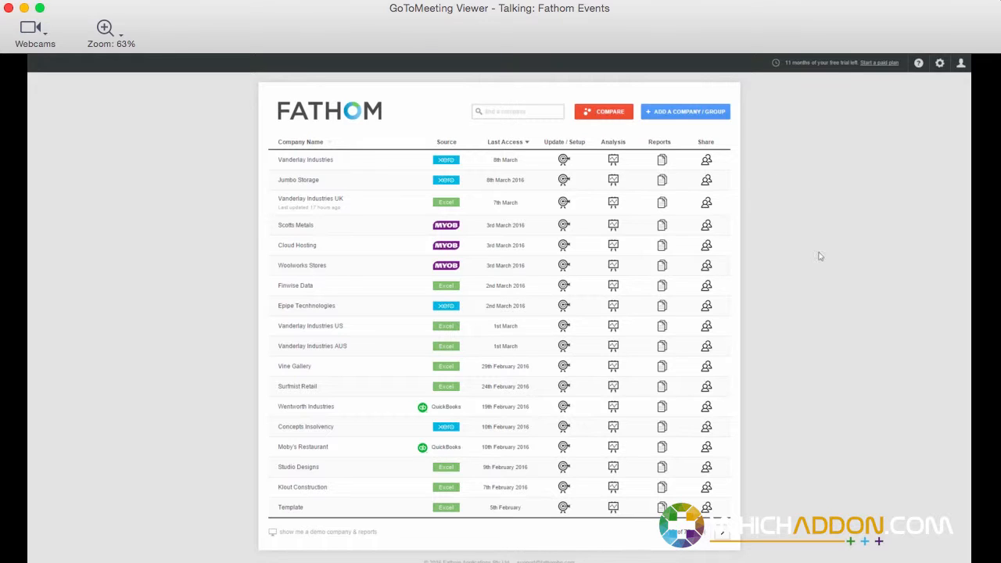
# Start adding a new company with Xero chosen as its data source
pyautogui.click(685, 111)
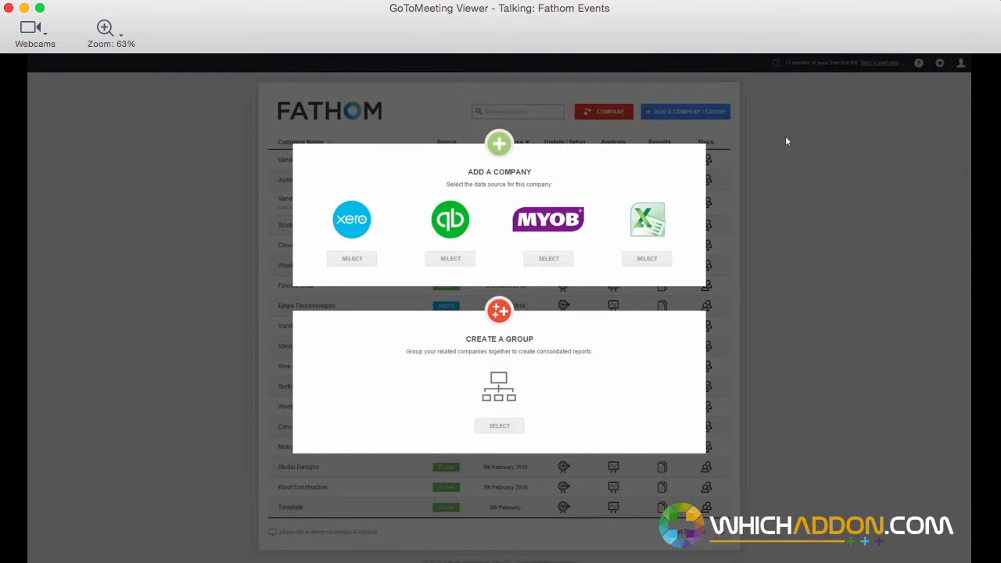
pyautogui.moveTo(696, 323)
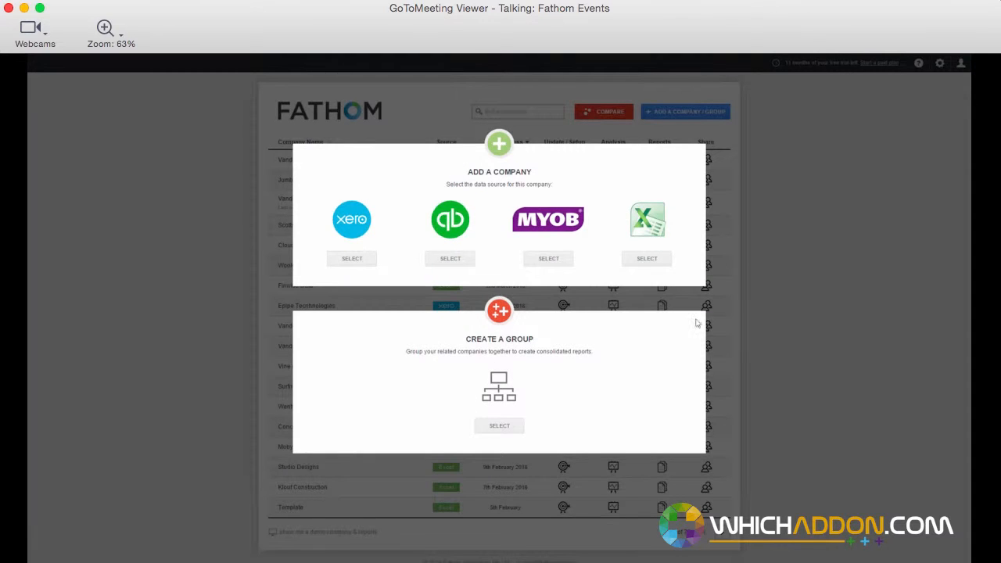
pyautogui.moveTo(426, 260)
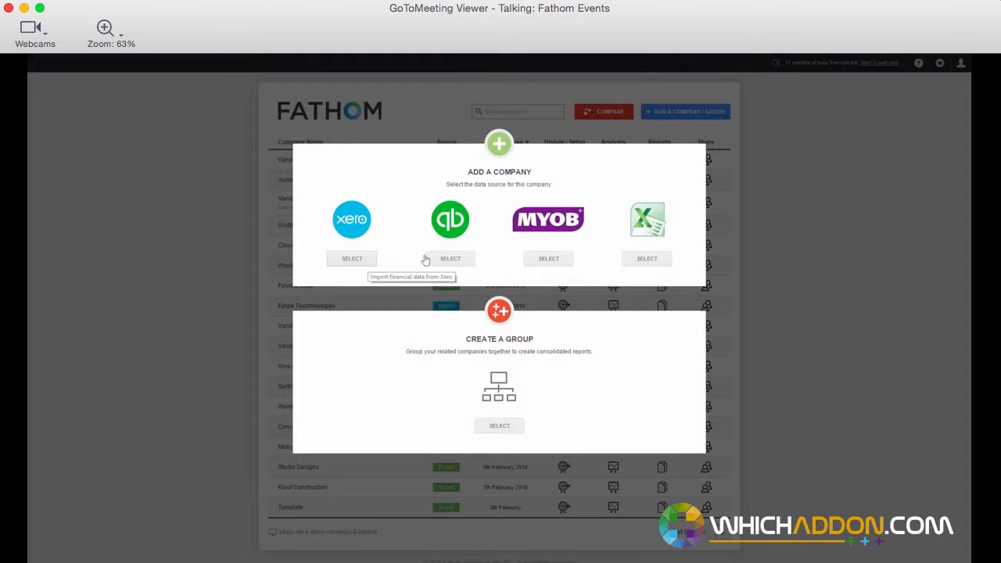
pyautogui.moveTo(356, 259)
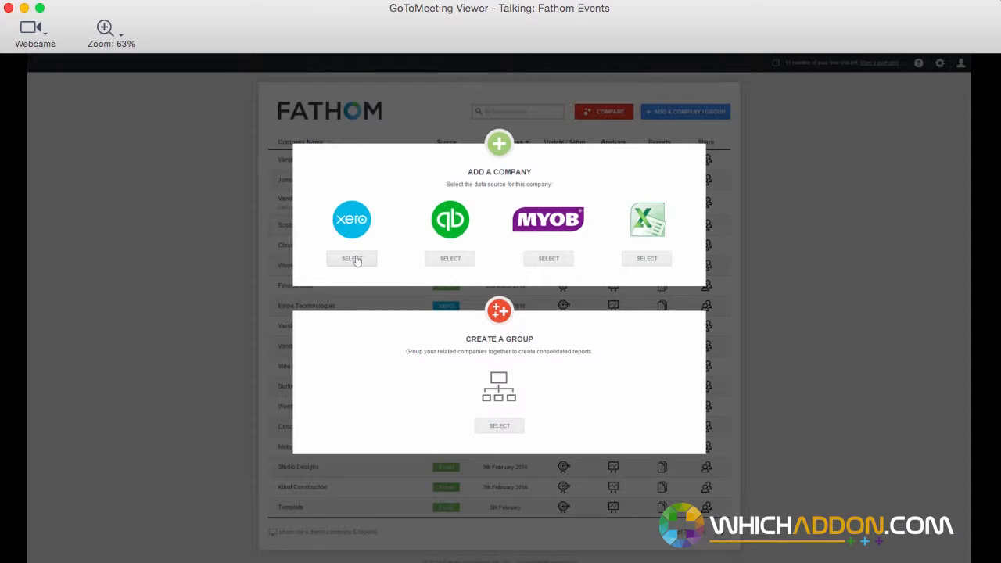
pyautogui.click(352, 258)
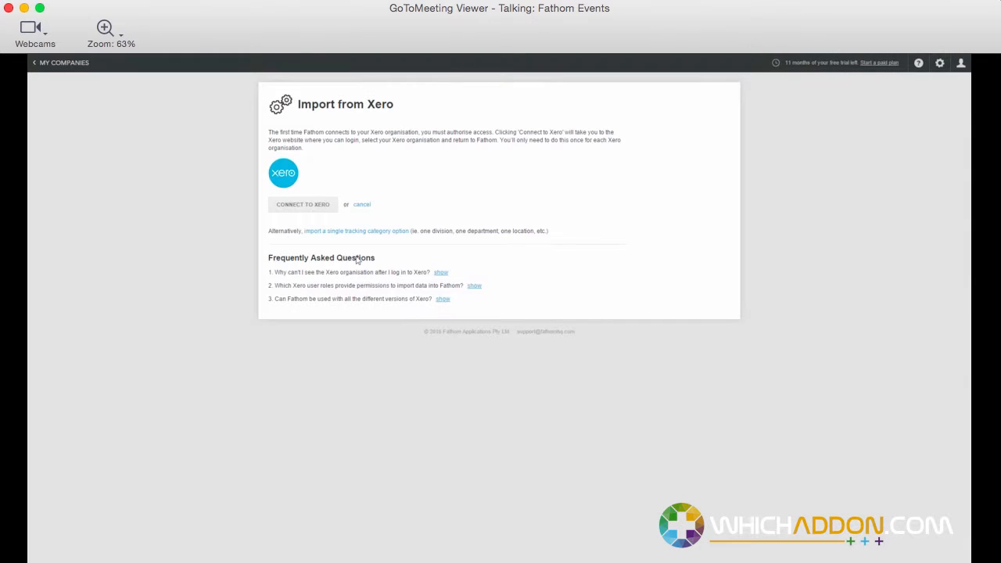
# Log in to Xero and authorise Fathom for the Demo Company (AU) organisation
pyautogui.click(303, 205)
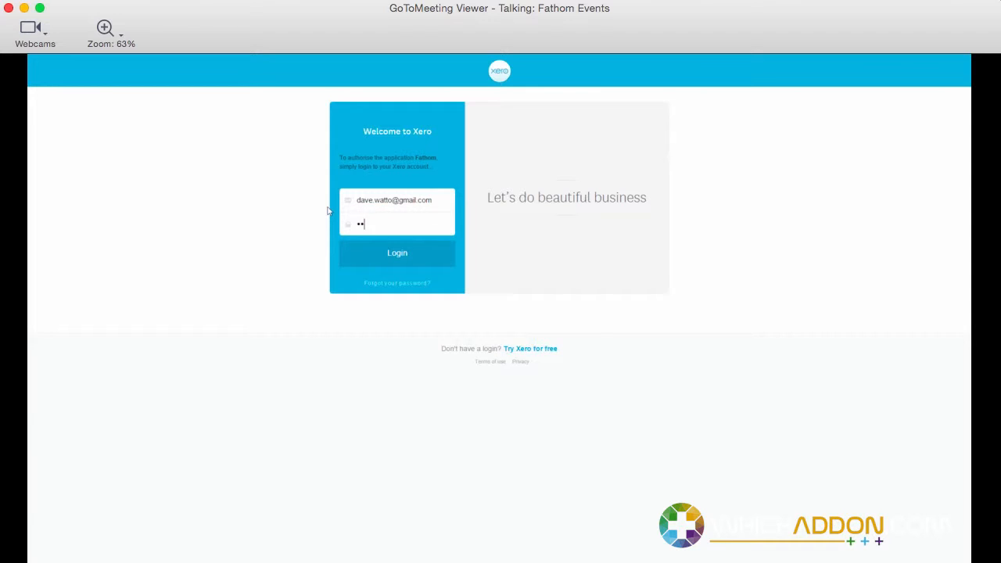
pyautogui.click(397, 253)
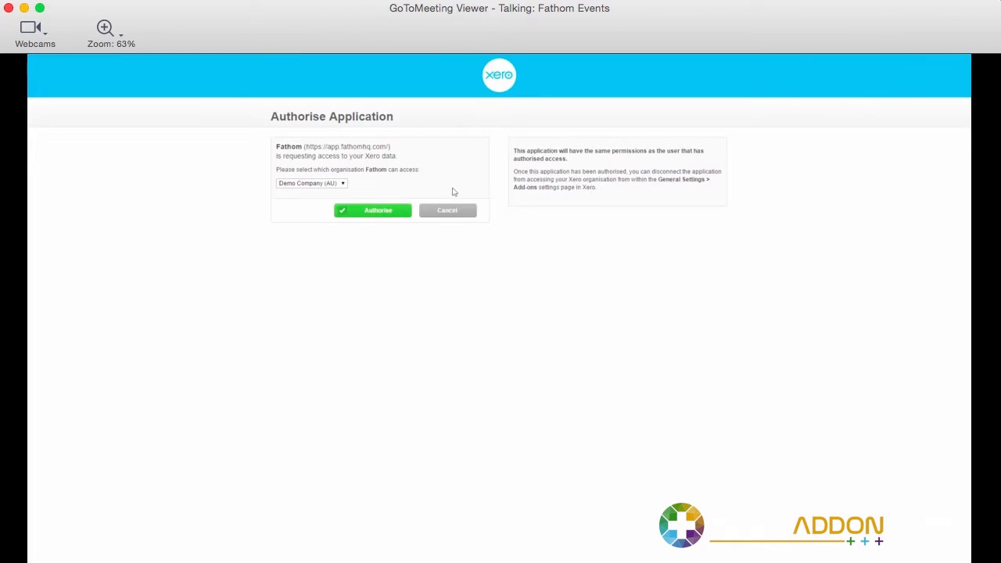
pyautogui.moveTo(310, 200)
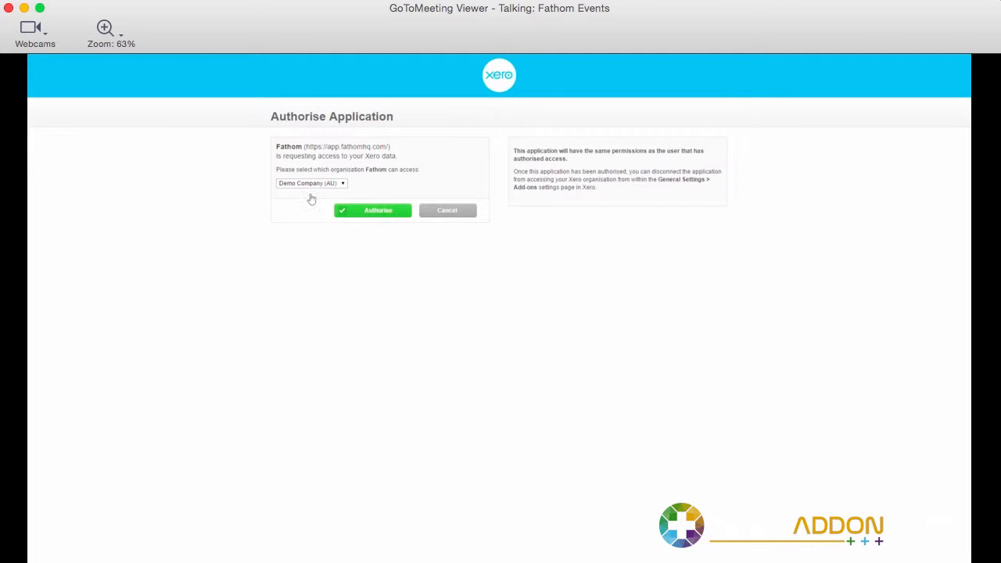
pyautogui.click(372, 210)
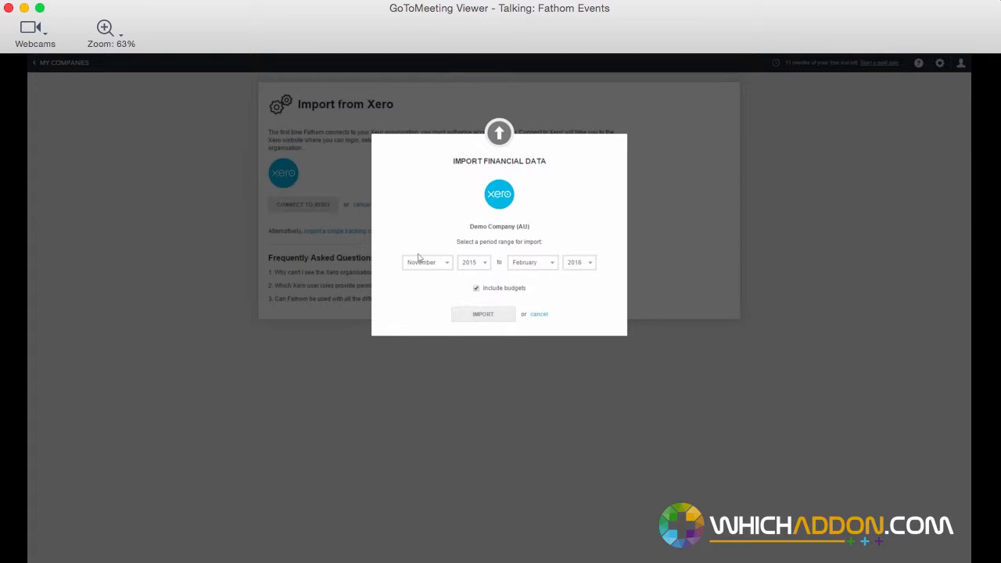
pyautogui.moveTo(573, 281)
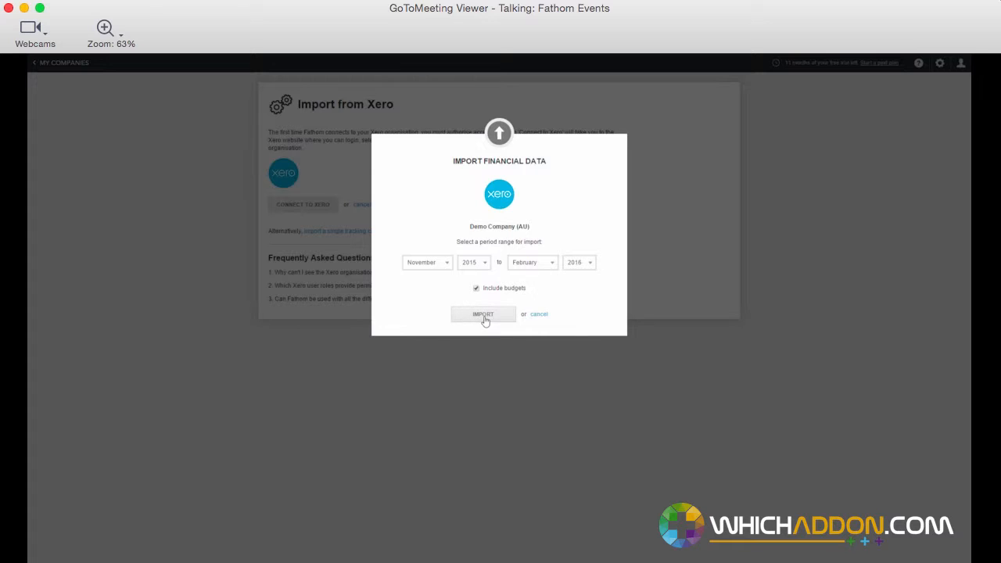
# Import the November 2015–February 2016 period with budgets, proceeding without region tracking data
pyautogui.click(483, 315)
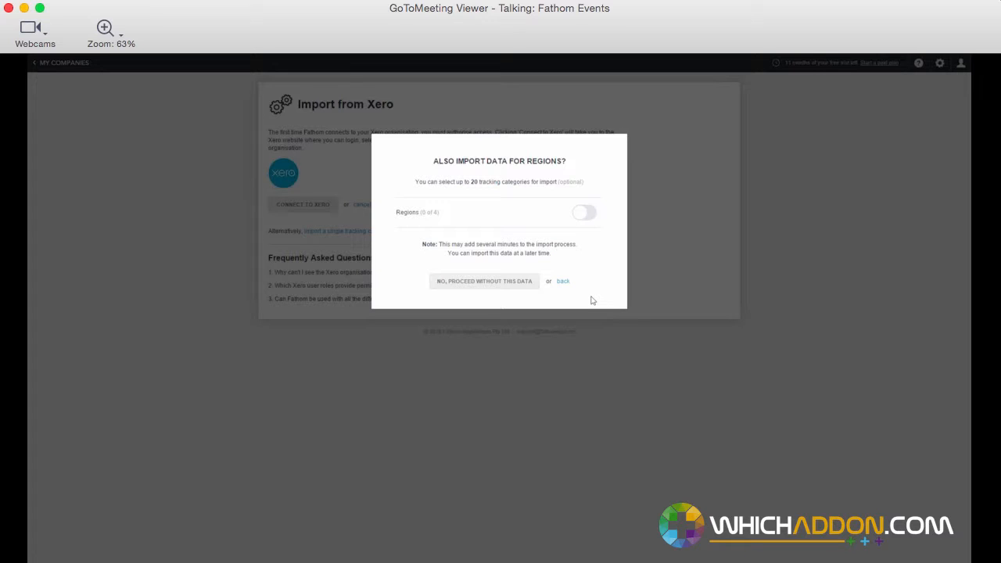
pyautogui.click(484, 281)
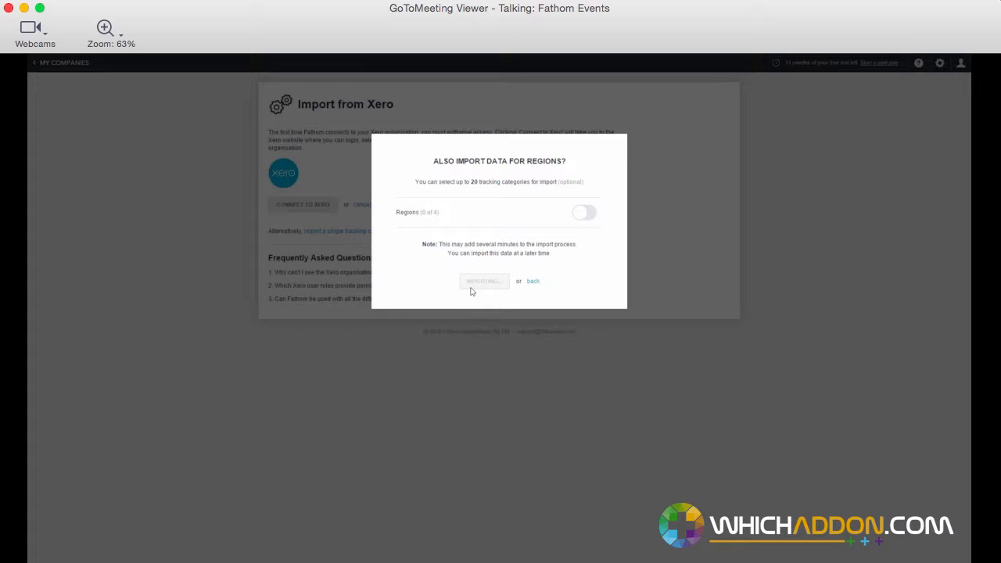
pyautogui.click(484, 281)
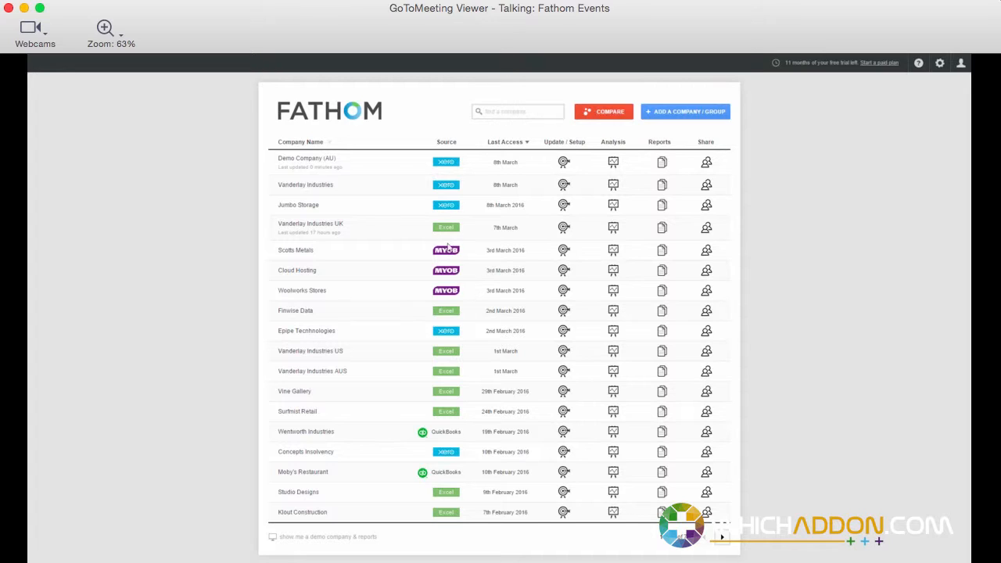
pyautogui.moveTo(324, 175)
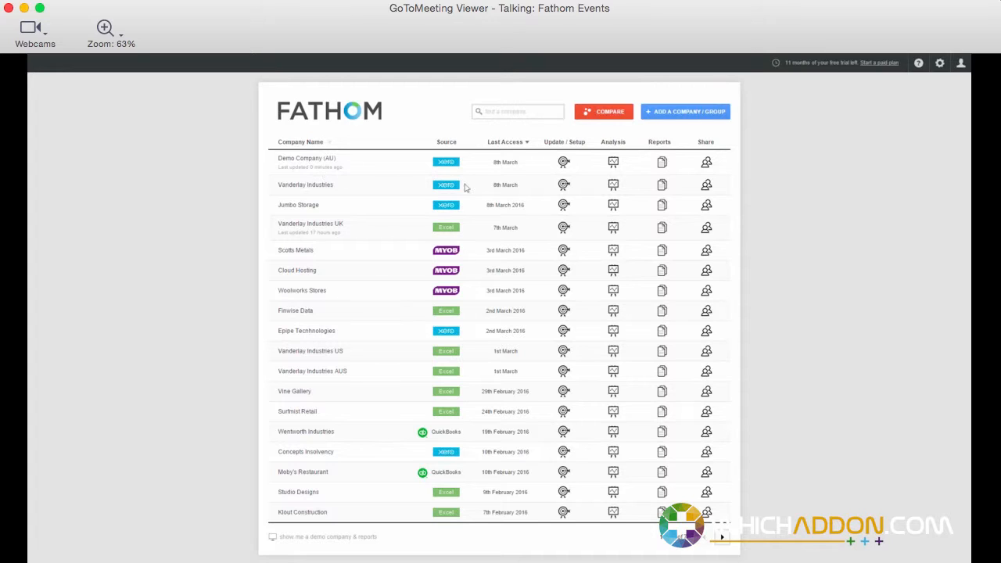
pyautogui.moveTo(566, 162)
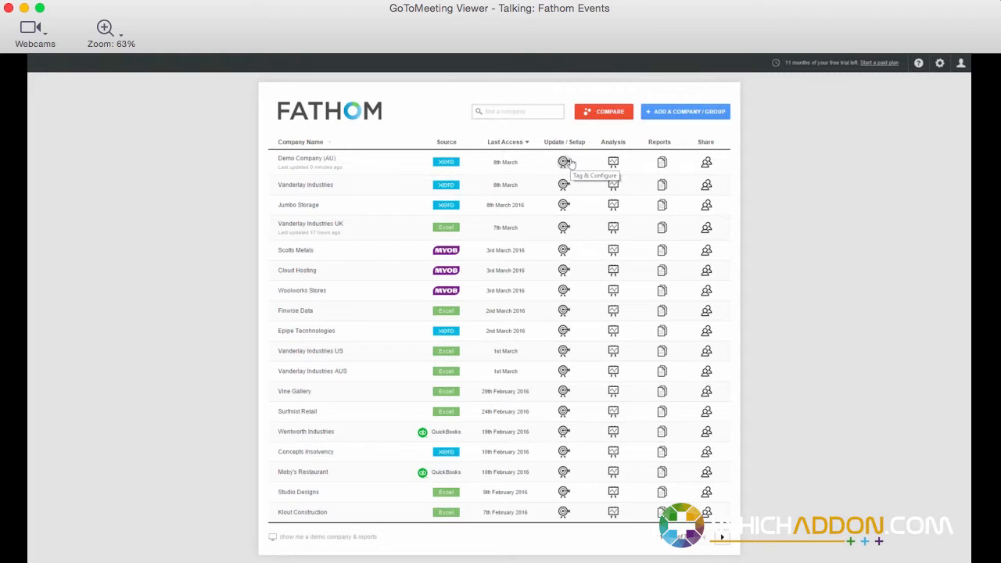
pyautogui.moveTo(662, 162)
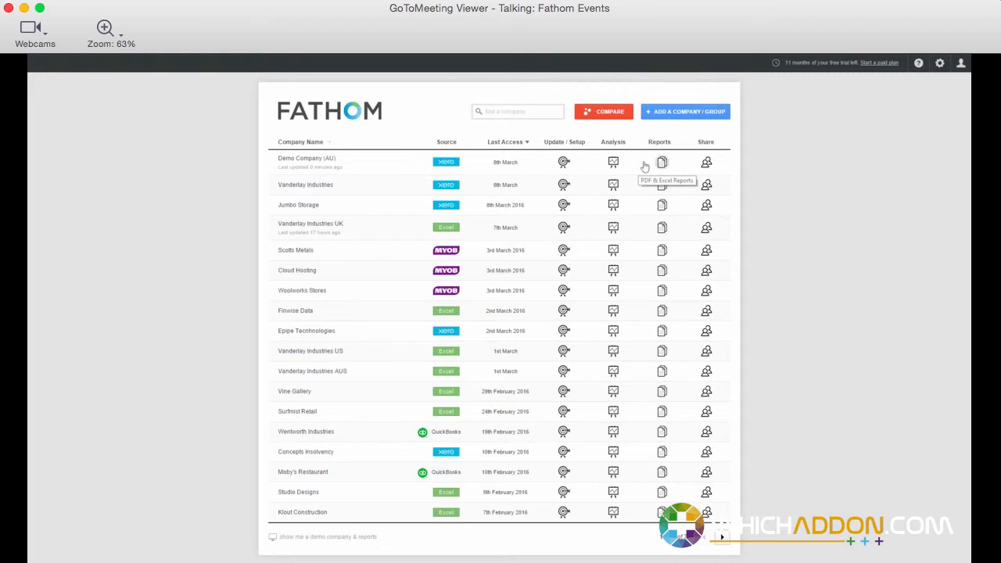
pyautogui.moveTo(565, 184)
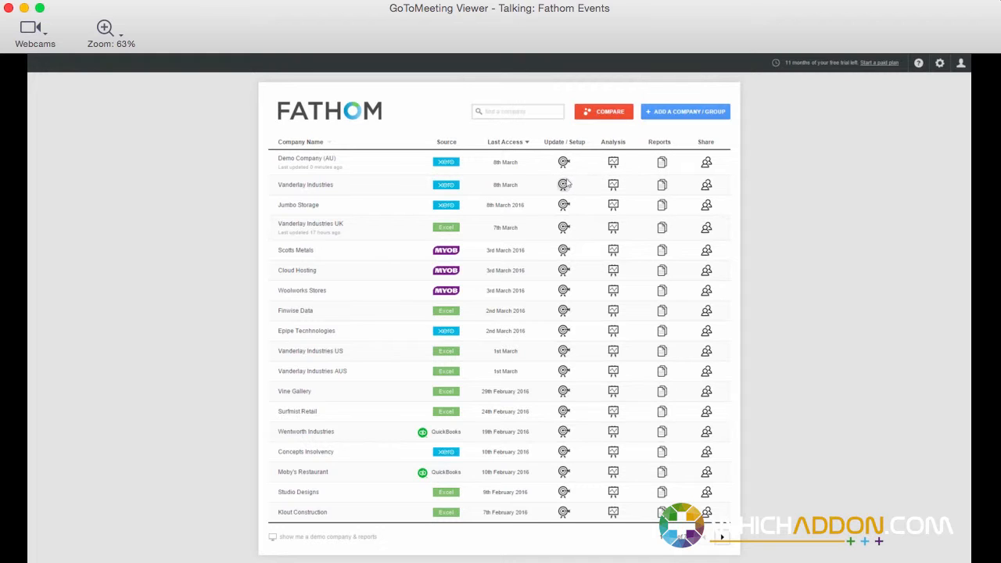
# Open Step 1 Update Data for Vanderlay Industries showing its Xero and Excel sources
pyautogui.click(564, 185)
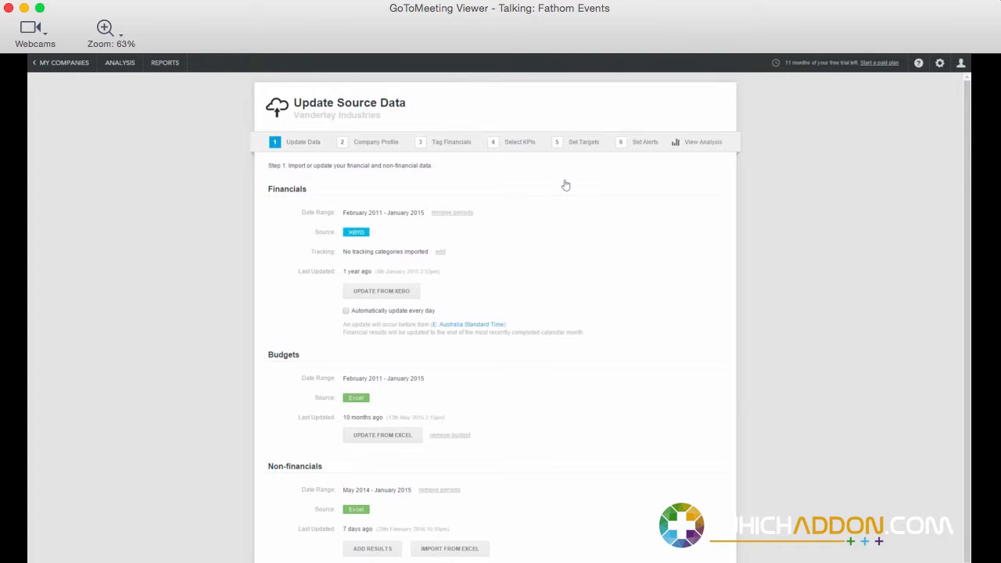
pyautogui.moveTo(714, 201)
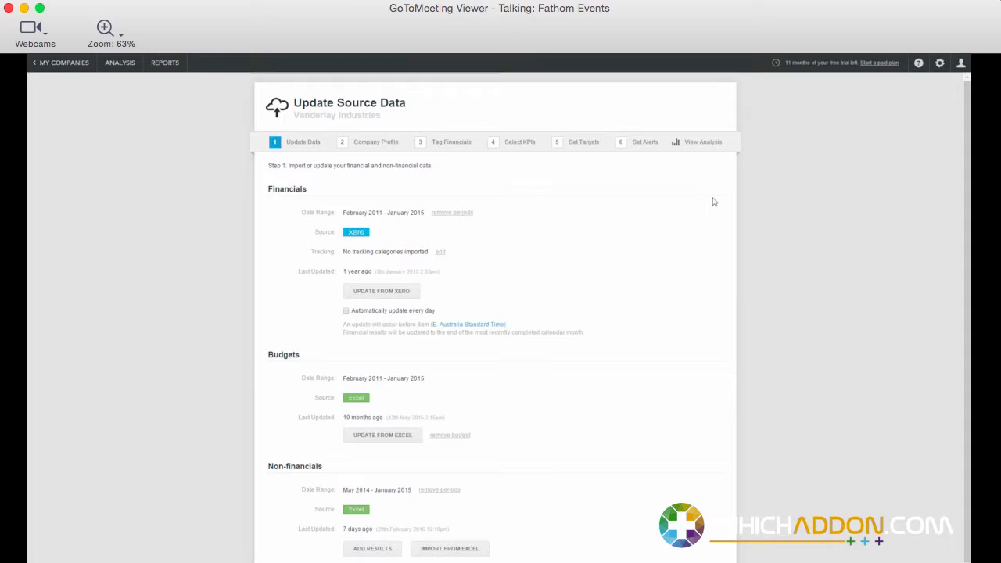
pyautogui.moveTo(663, 198)
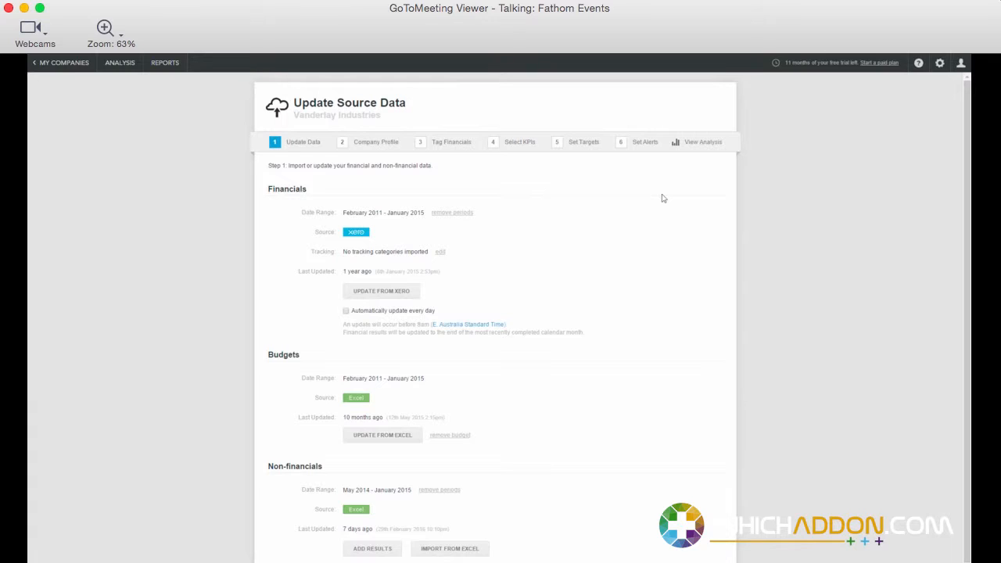
pyautogui.moveTo(475, 341)
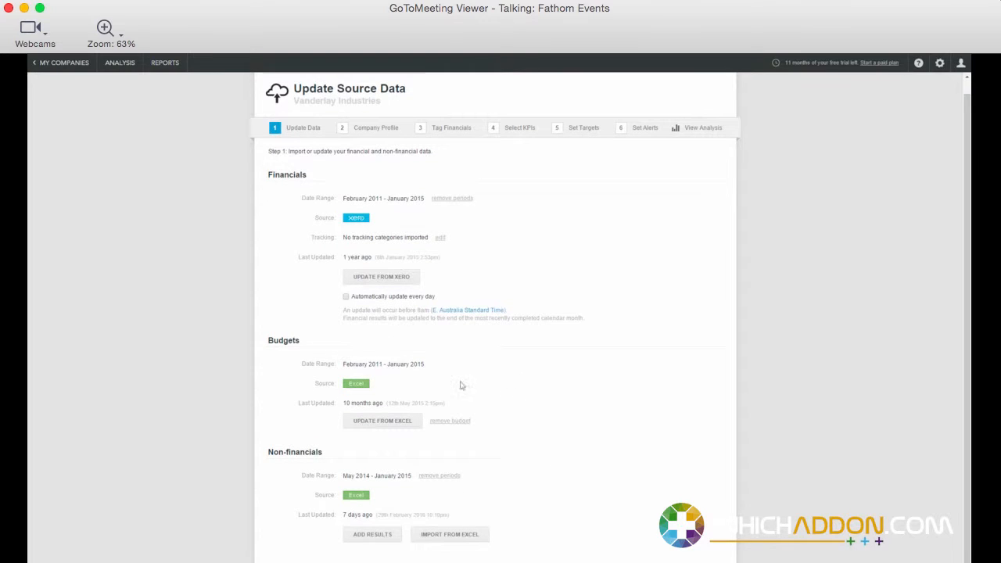
pyautogui.moveTo(365, 339)
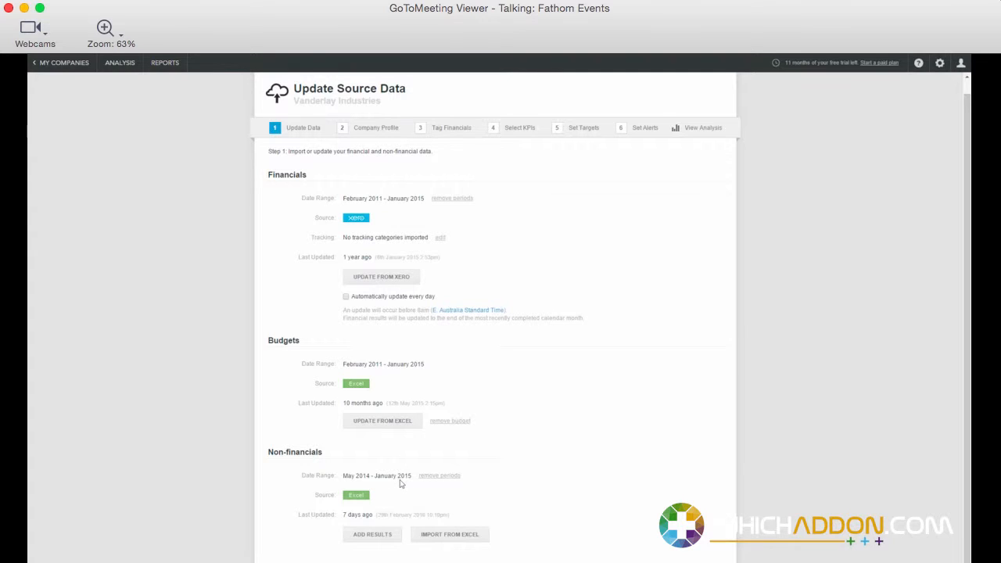
pyautogui.moveTo(607, 389)
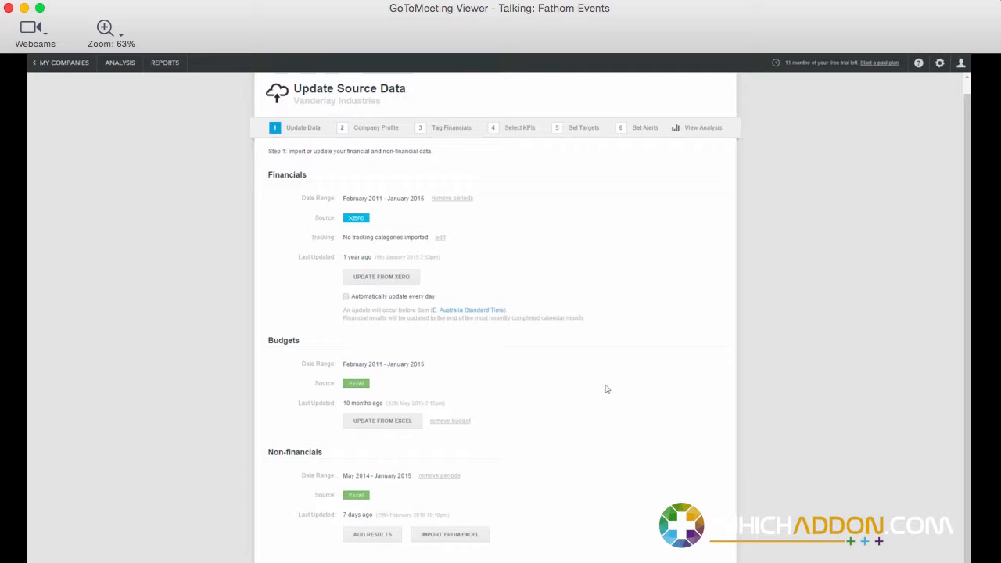
pyautogui.scroll(-3)
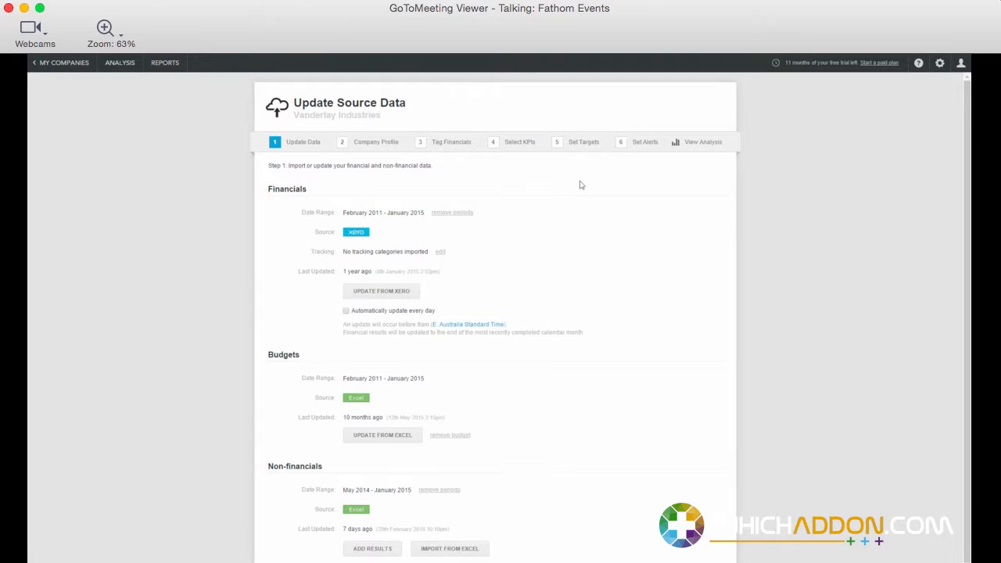
pyautogui.moveTo(532, 159)
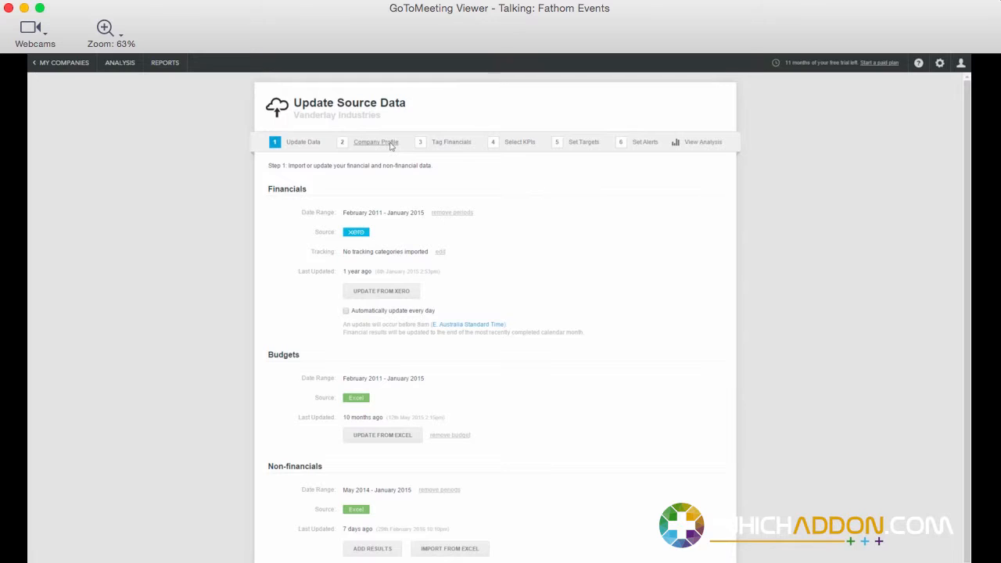
# Show Vanderlay Industries' Company Profile with default rates, AUD currency and benchmarking settings
pyautogui.click(376, 142)
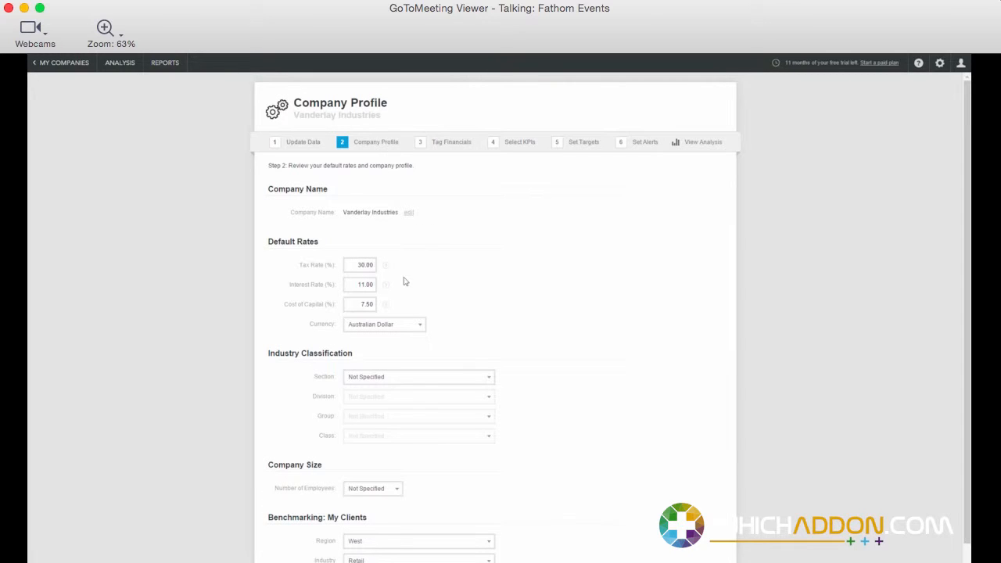
pyautogui.moveTo(455, 343)
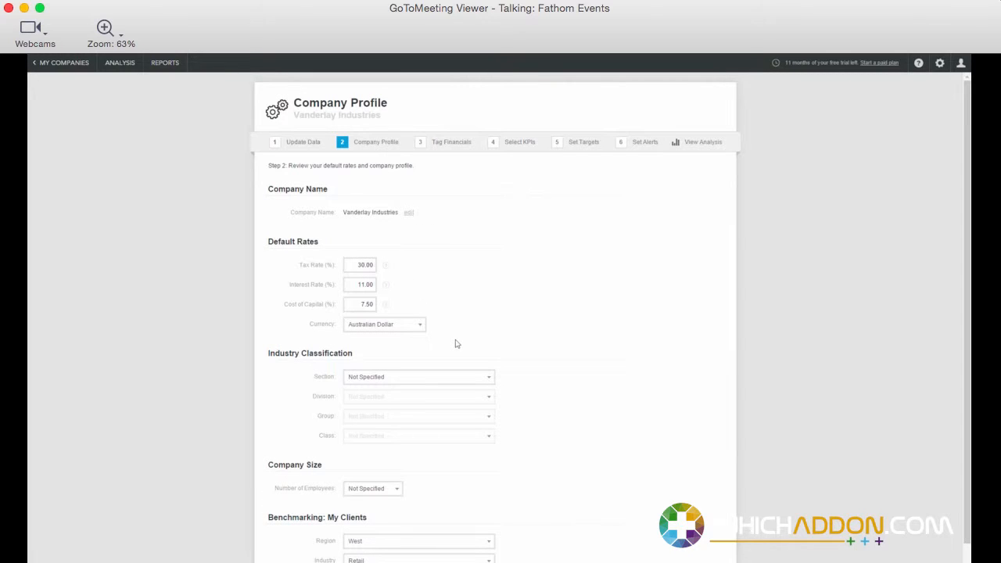
pyautogui.scroll(-3)
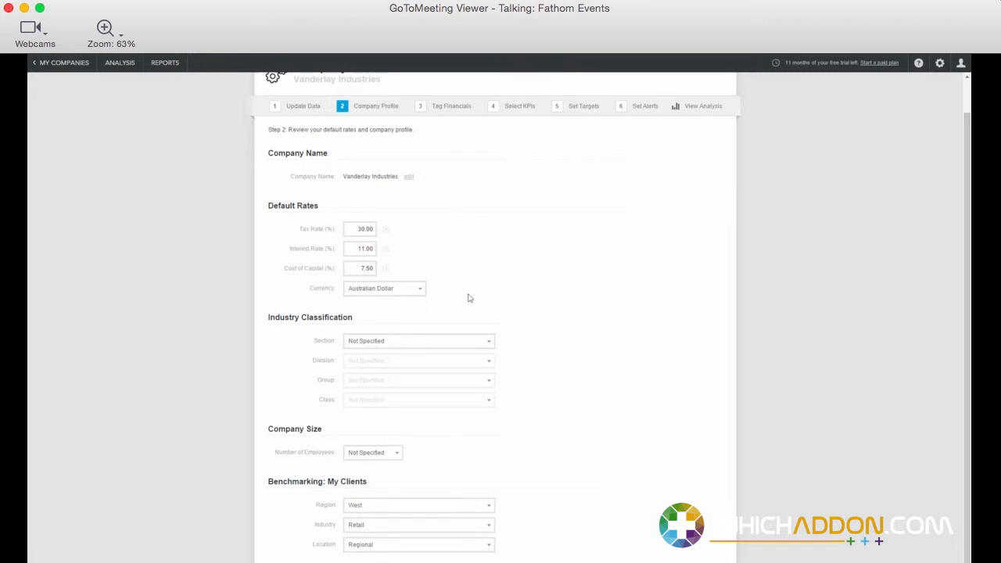
pyautogui.moveTo(521, 463)
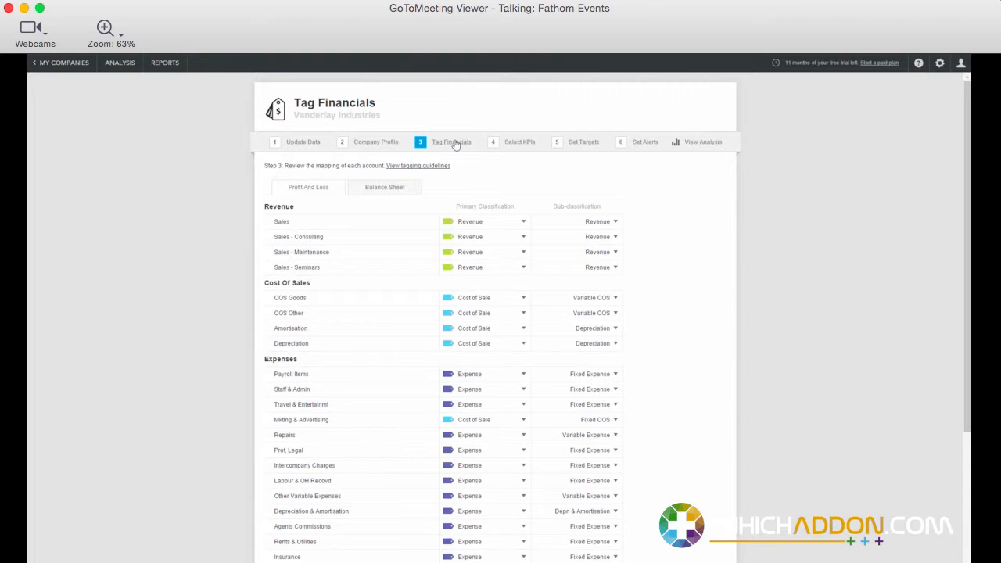
pyautogui.moveTo(350, 214)
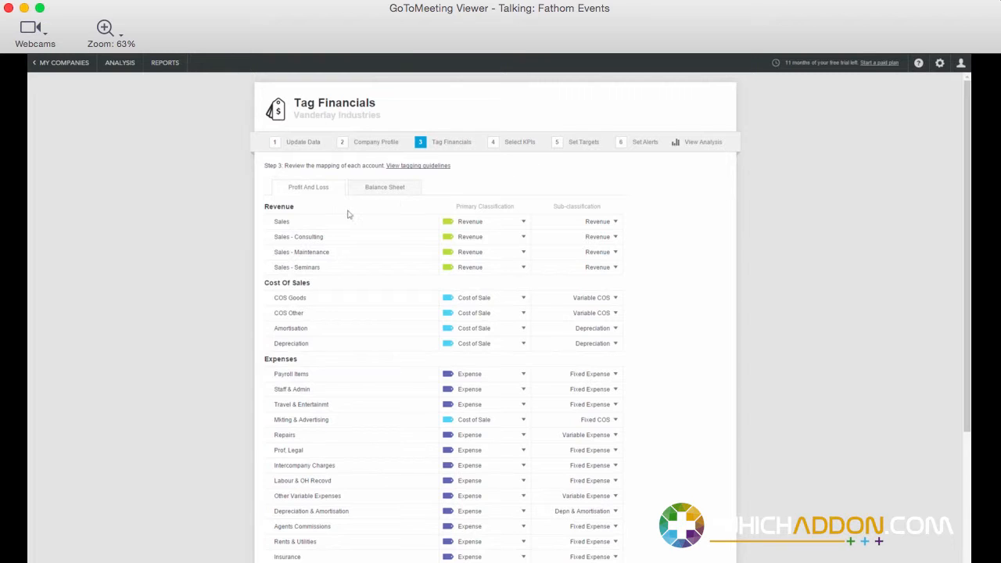
pyautogui.moveTo(346, 211)
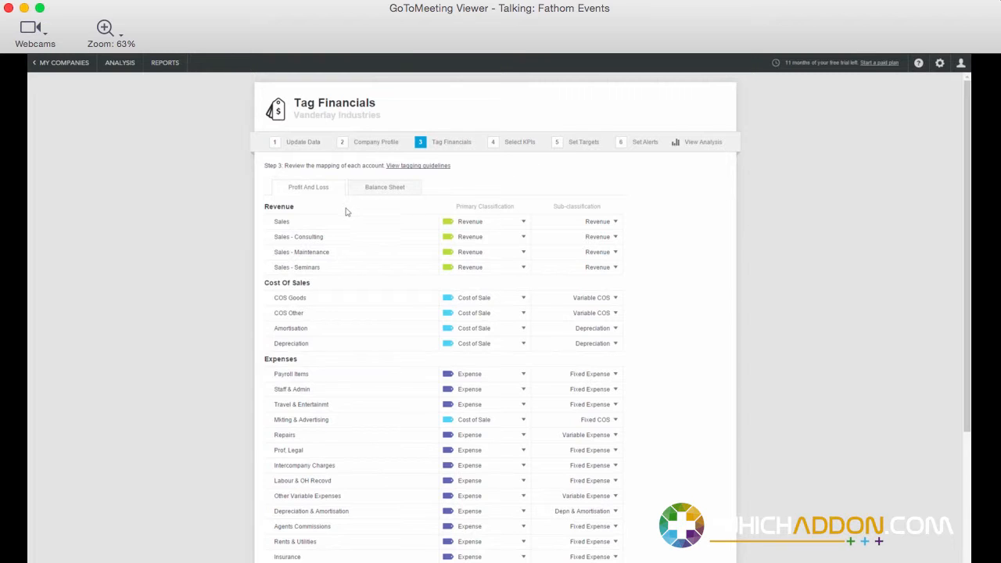
# View the Balance Sheet account mappings and the Cash & Equivalents sub-classification options
pyautogui.click(383, 187)
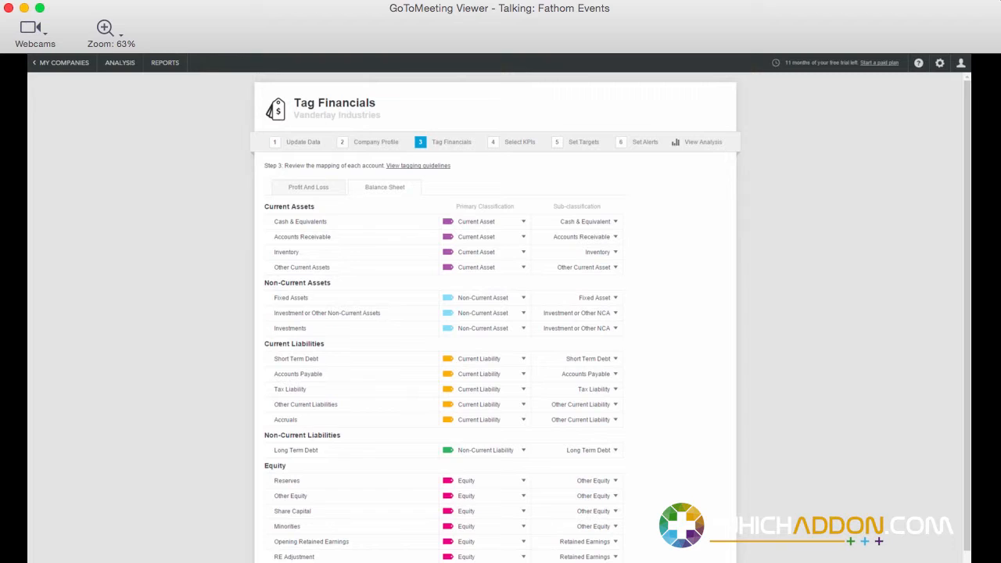
pyautogui.moveTo(623, 252)
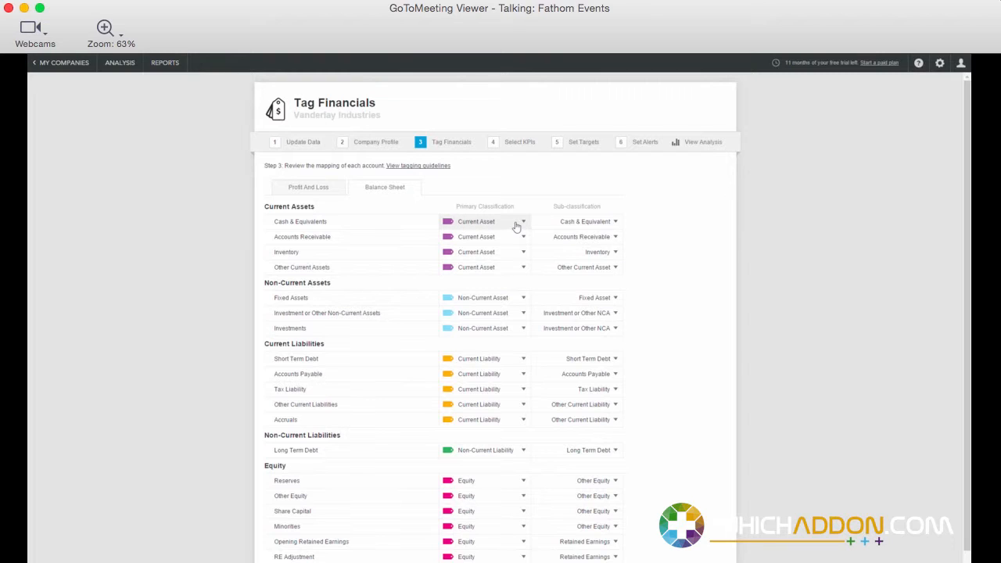
pyautogui.click(597, 222)
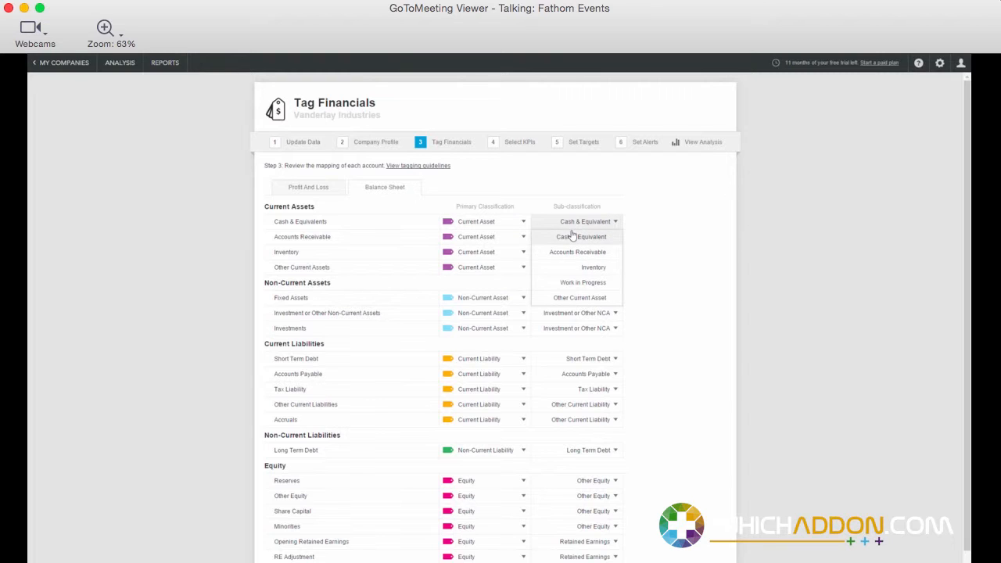
pyautogui.moveTo(582, 270)
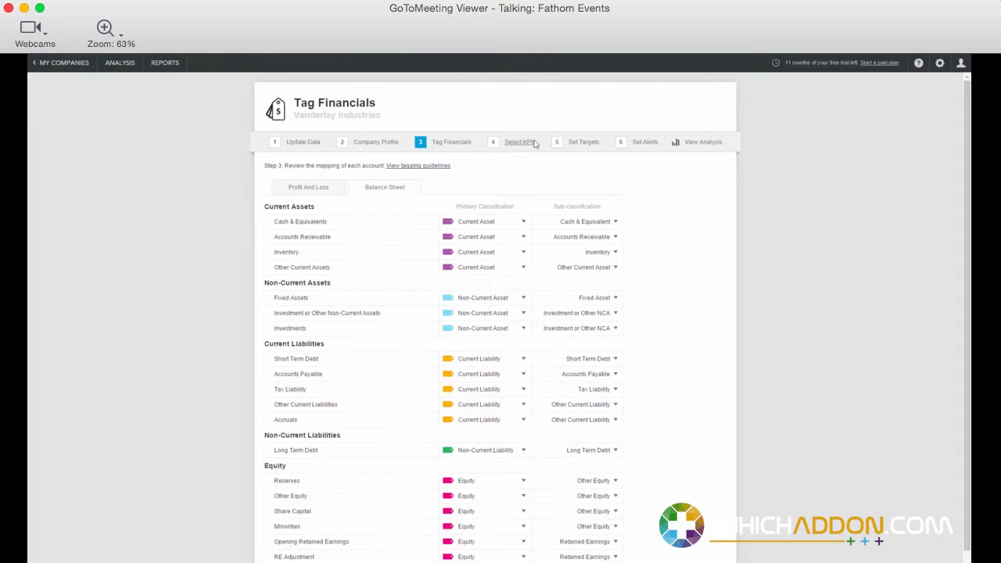
# List only the 24 selected KPIs, keeping Net Profit After Tax Margin ticked
pyautogui.click(520, 142)
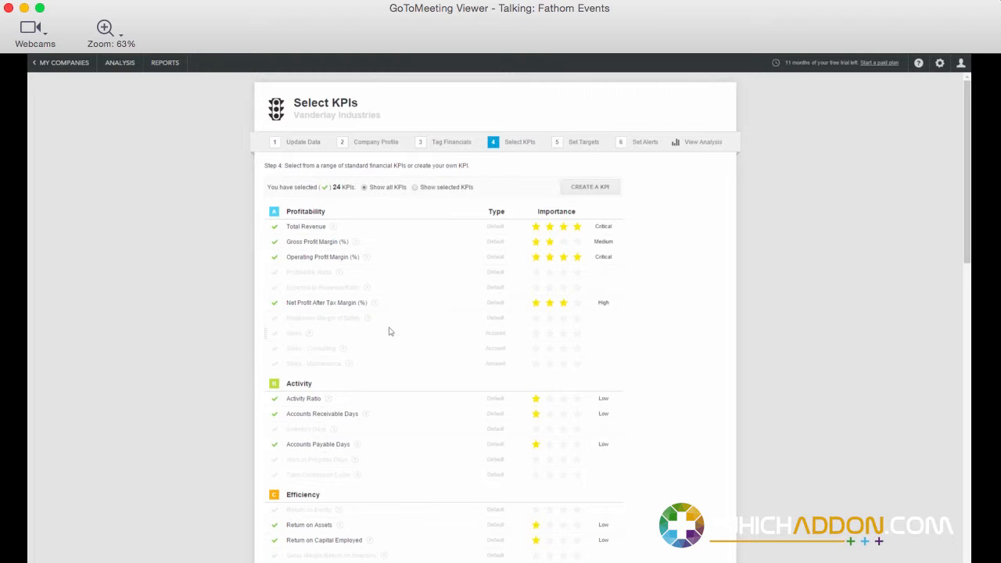
pyautogui.scroll(-3)
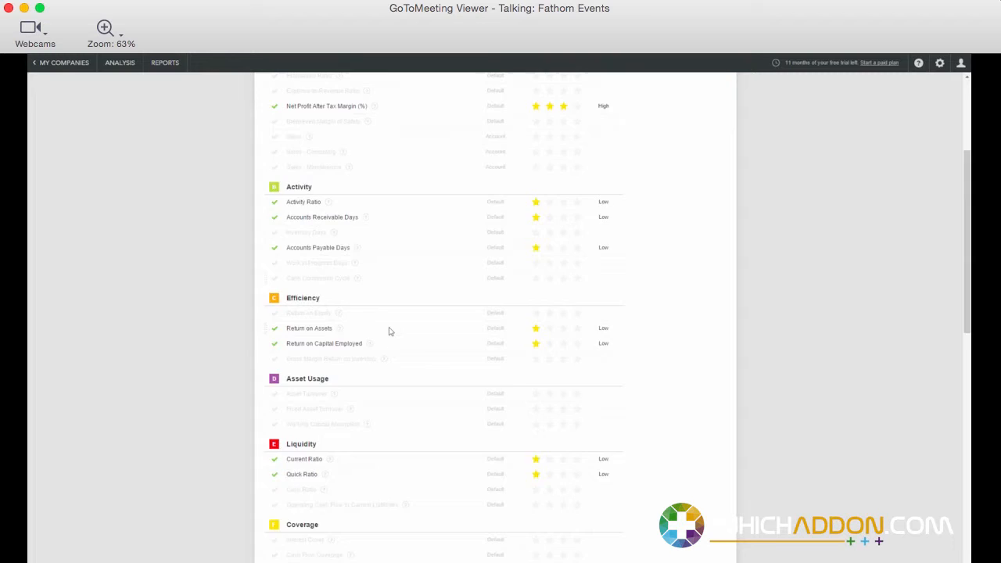
pyautogui.scroll(-3)
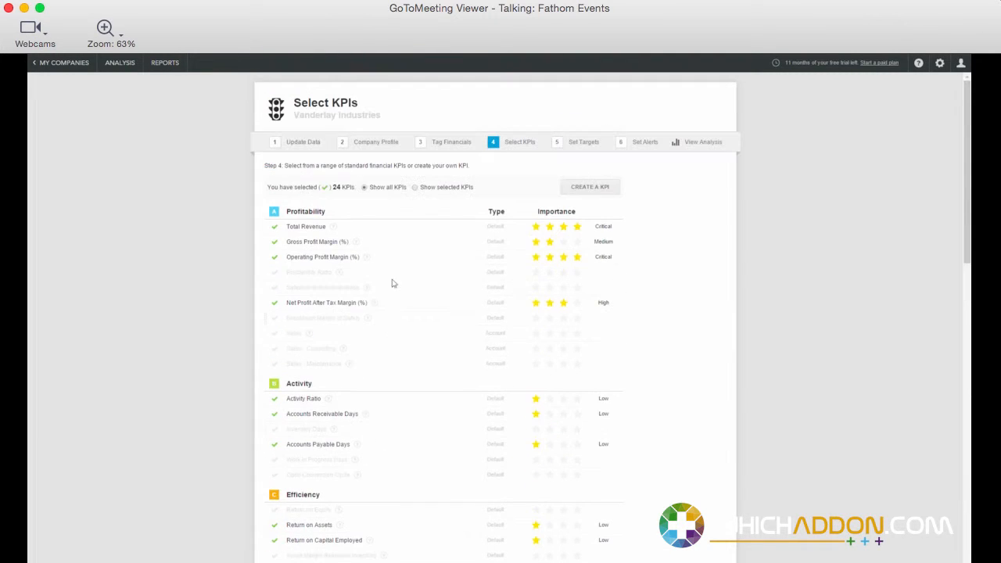
pyautogui.click(415, 186)
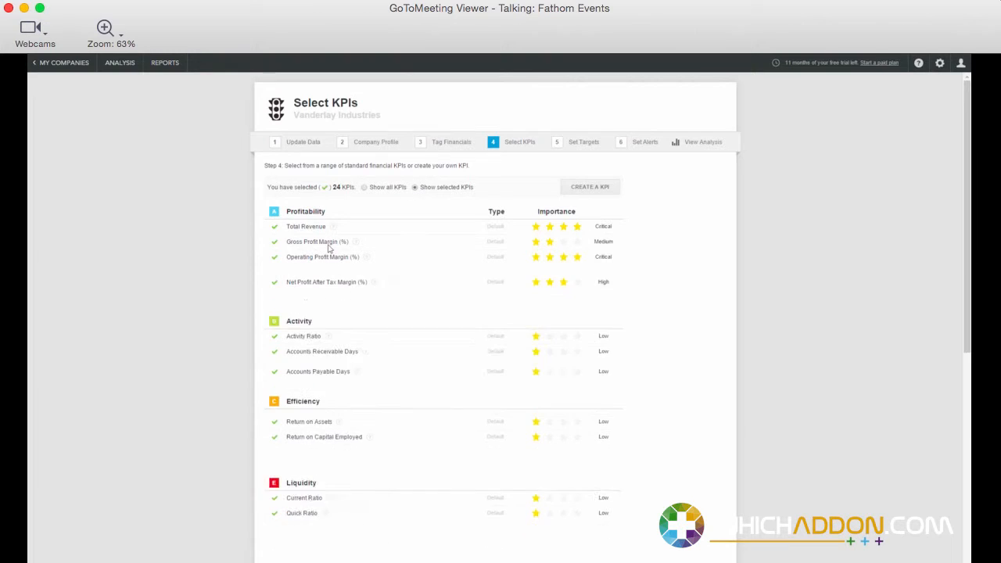
pyautogui.click(274, 281)
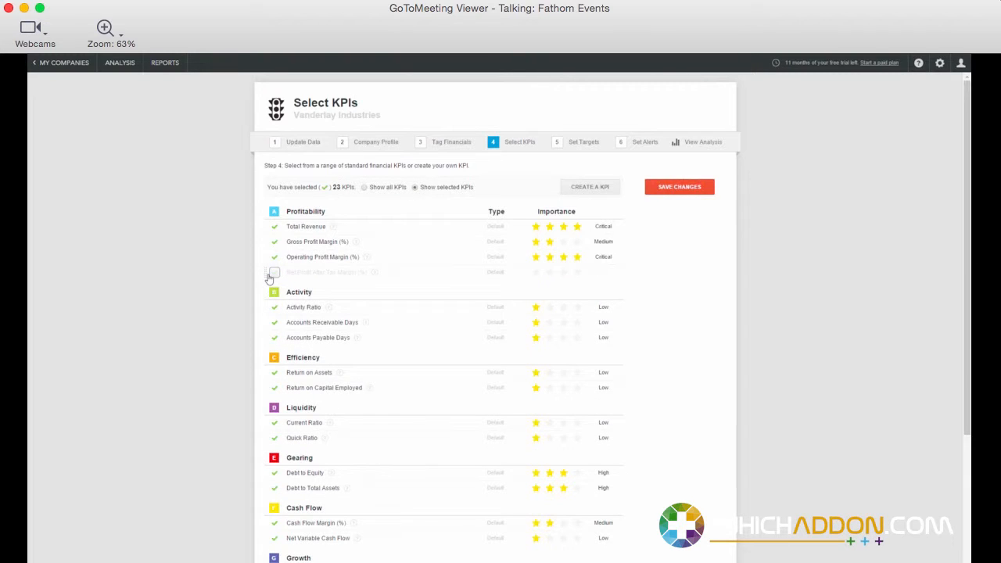
pyautogui.click(273, 271)
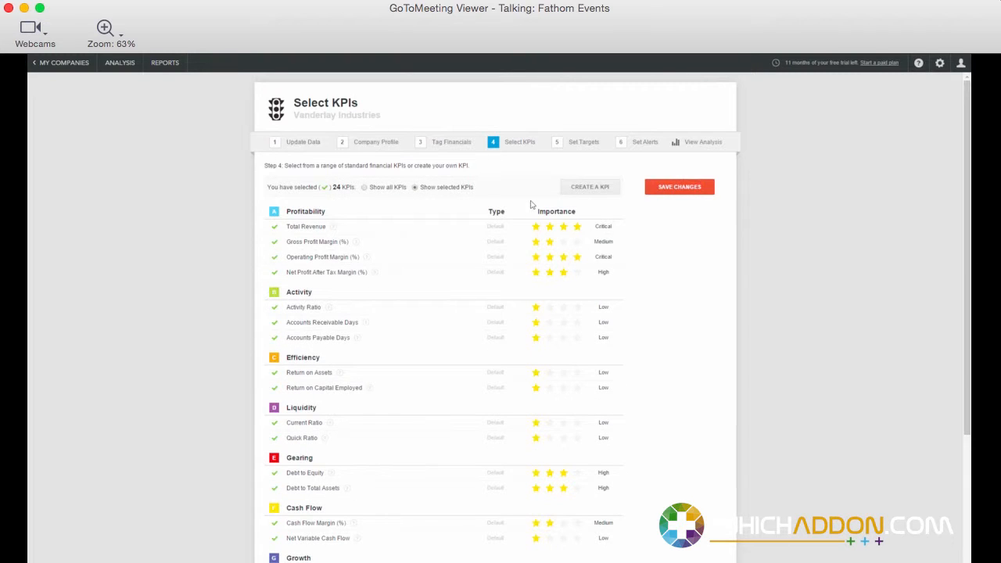
pyautogui.moveTo(620, 194)
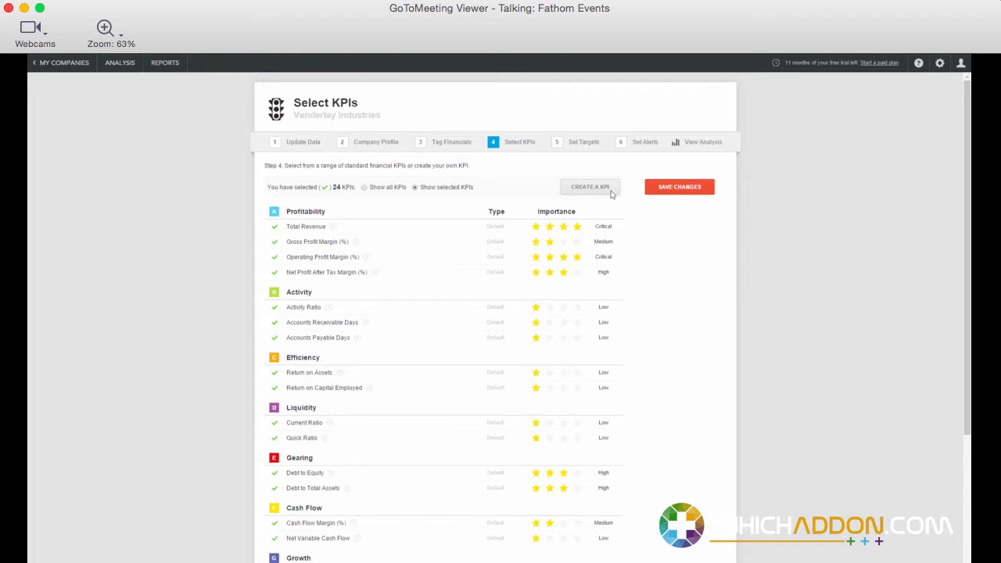
# Start creating a custom KPI, reaching the KPI type chooser
pyautogui.click(590, 186)
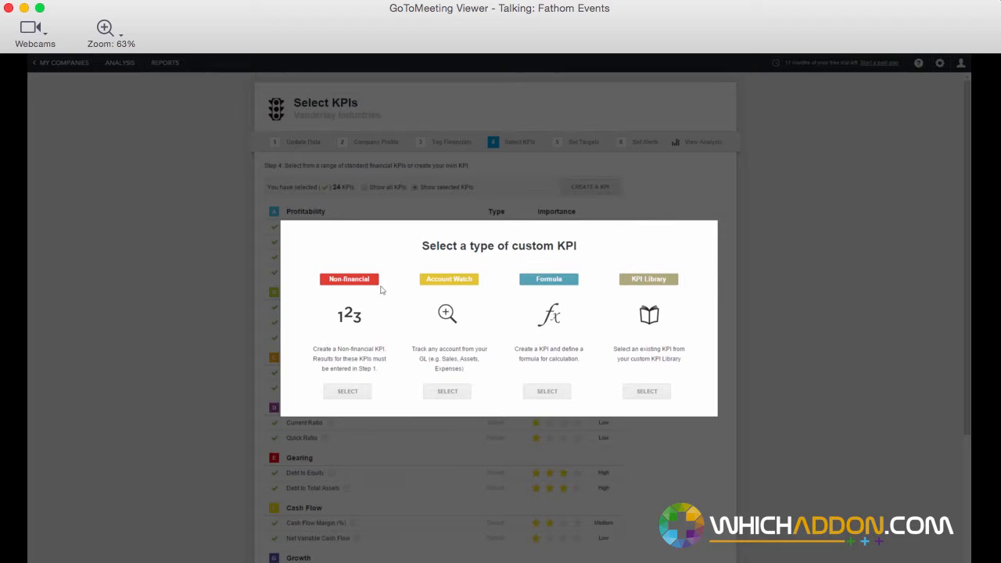
pyautogui.moveTo(333, 324)
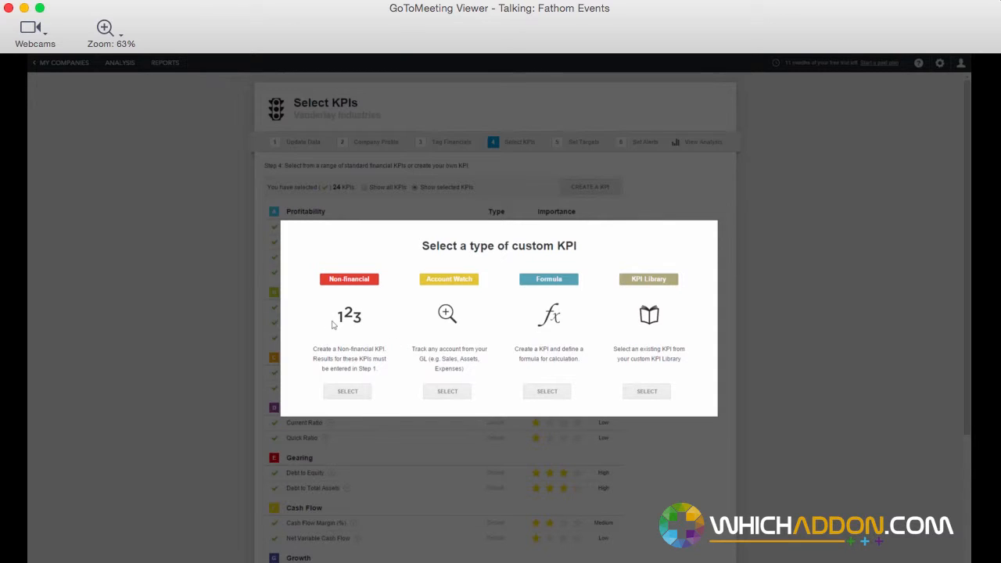
pyautogui.moveTo(368, 306)
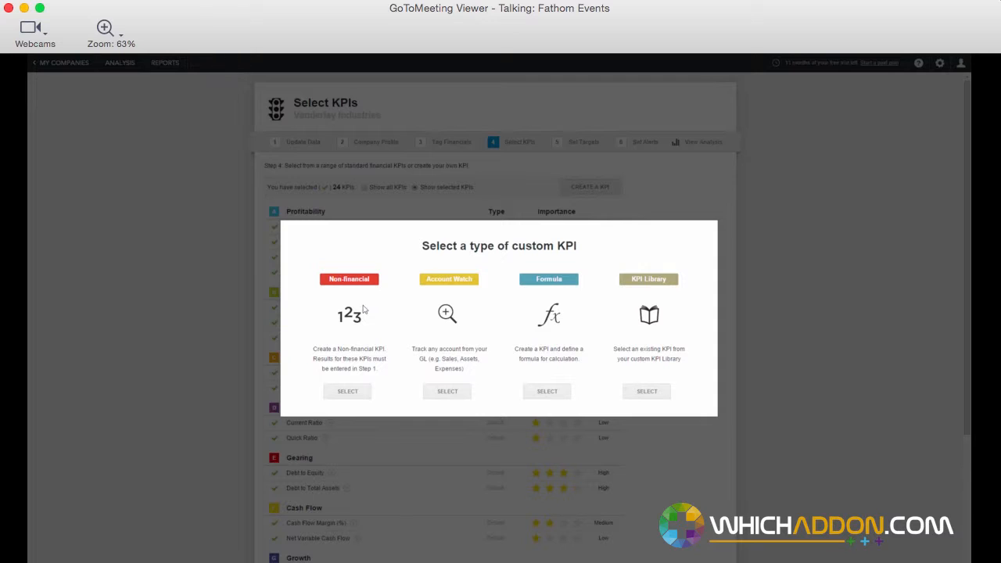
pyautogui.moveTo(343, 358)
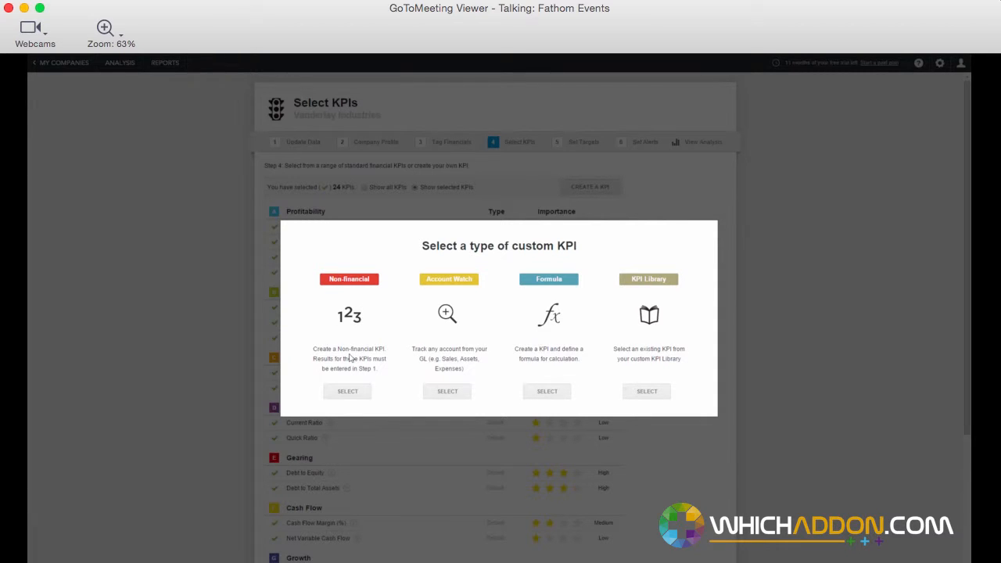
pyautogui.moveTo(311, 360)
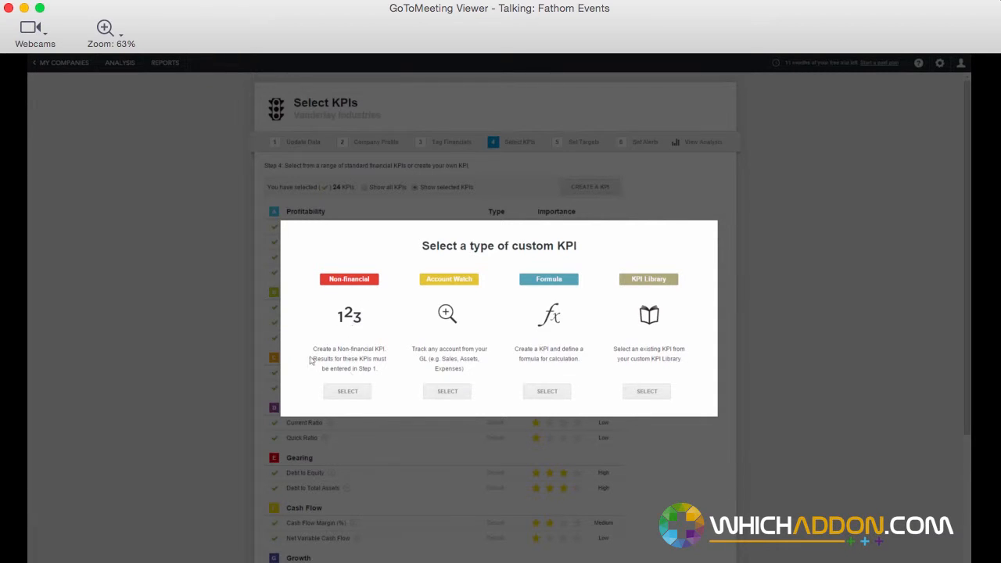
pyautogui.moveTo(483, 387)
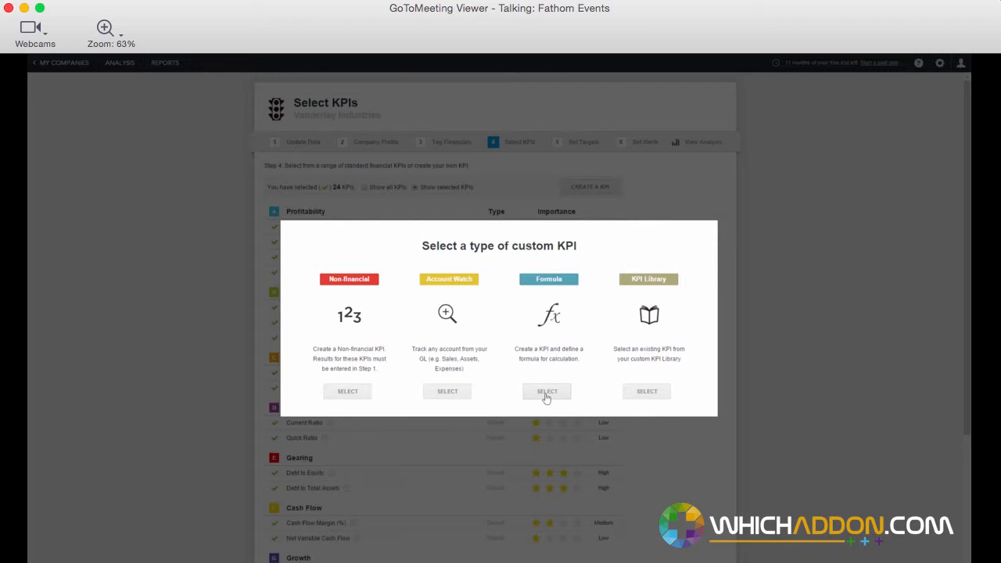
# Name a formula KPI Revenue per Employee with one decimal place and proceed to Step 2
pyautogui.click(545, 391)
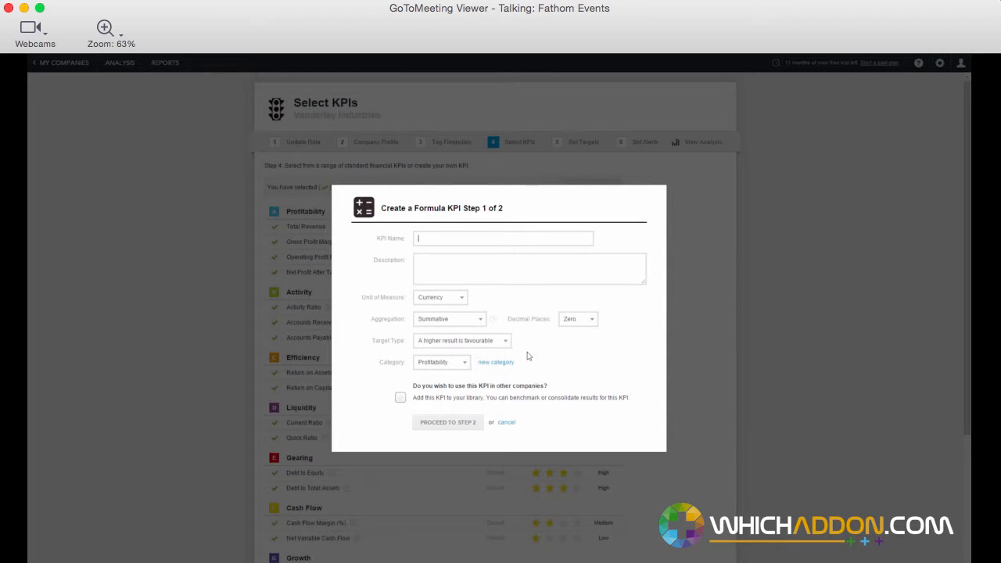
pyautogui.write('RE')
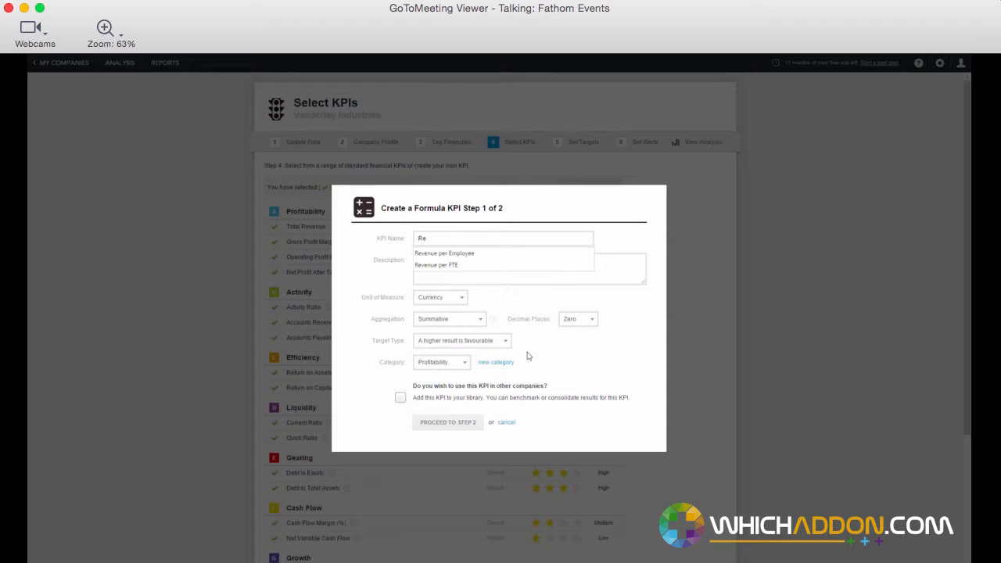
pyautogui.click(443, 252)
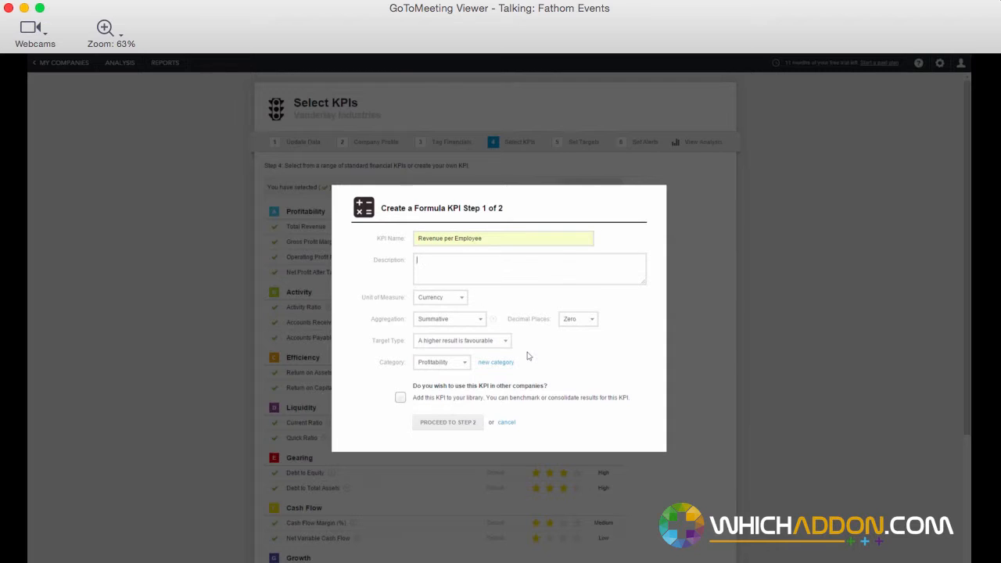
pyautogui.click(578, 319)
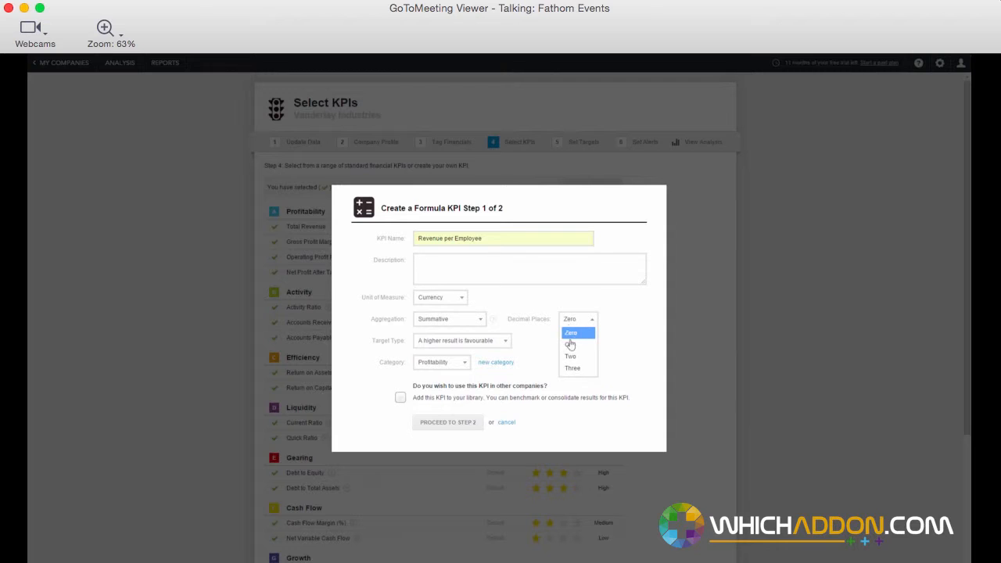
pyautogui.click(571, 344)
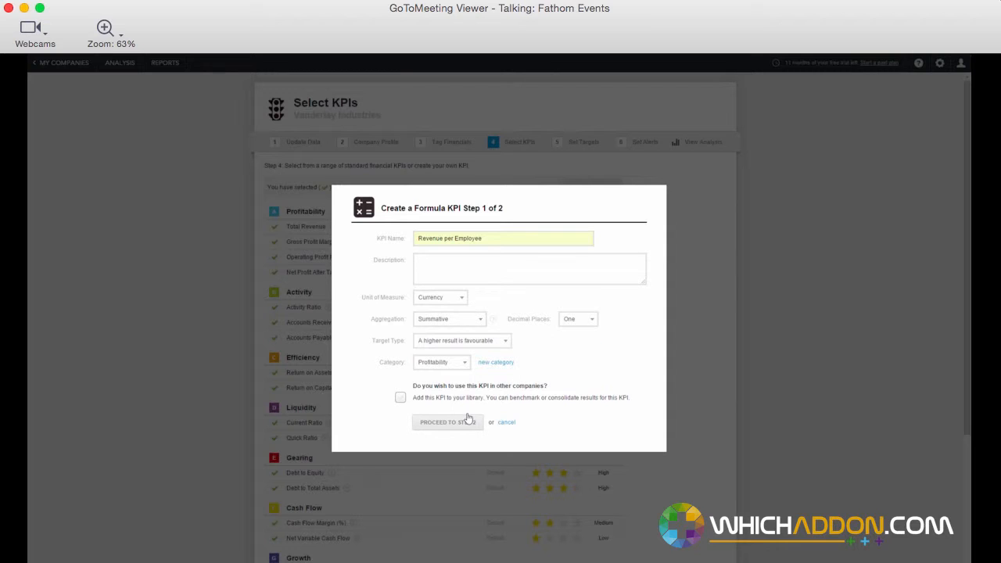
pyautogui.click(446, 423)
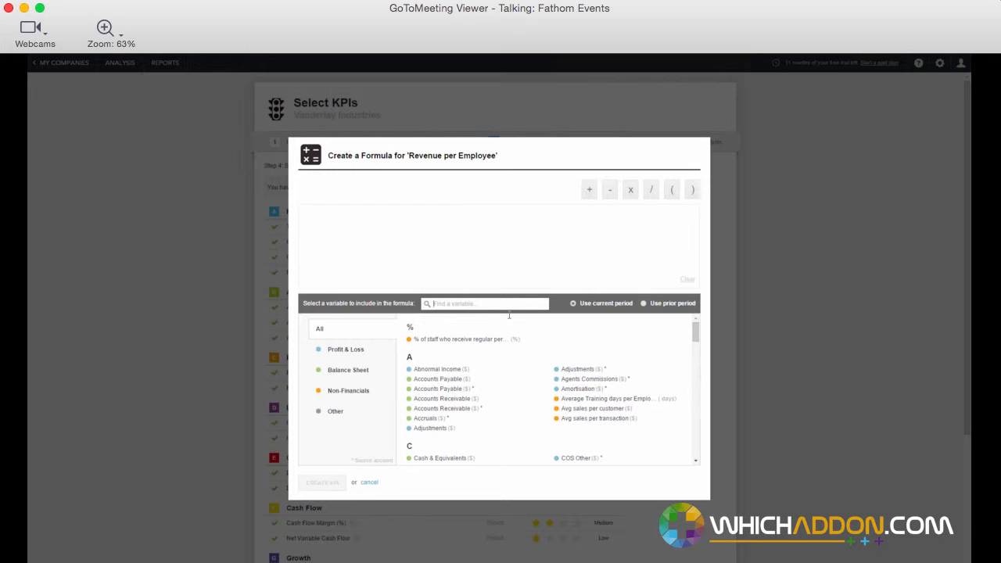
# Define the formula as Revenue / Number of Employees and create the KPI
pyautogui.write('reve')
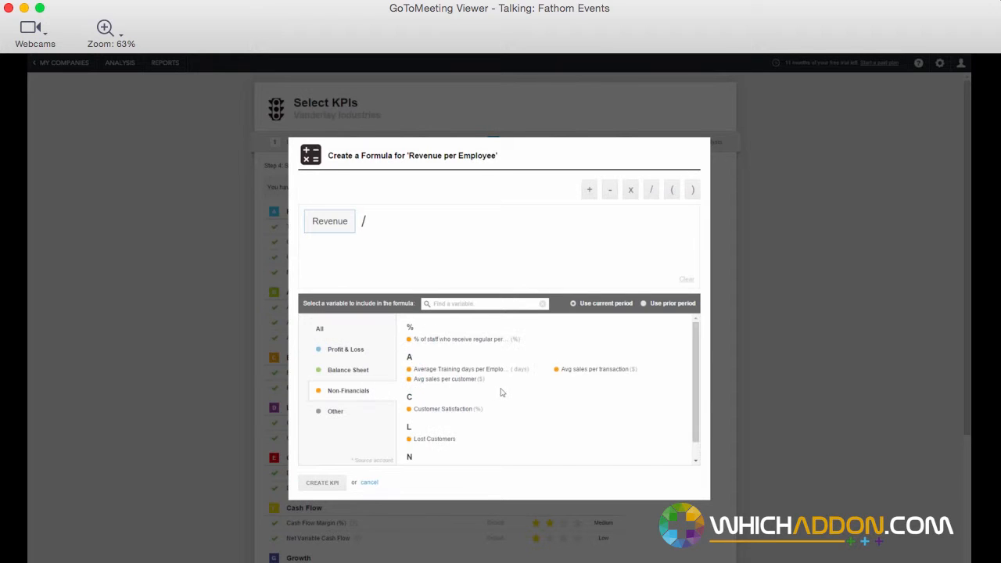
pyautogui.click(587, 450)
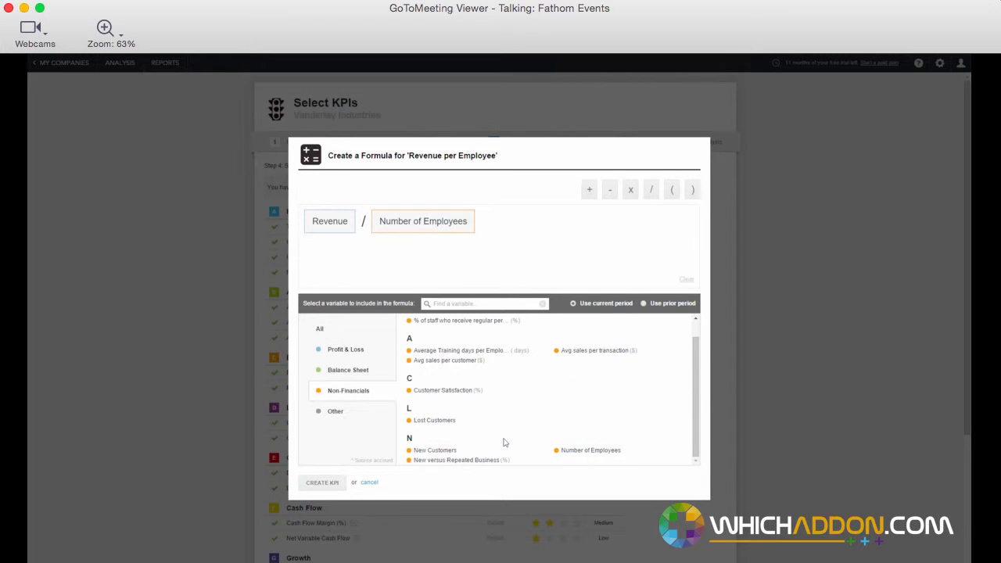
pyautogui.moveTo(332, 490)
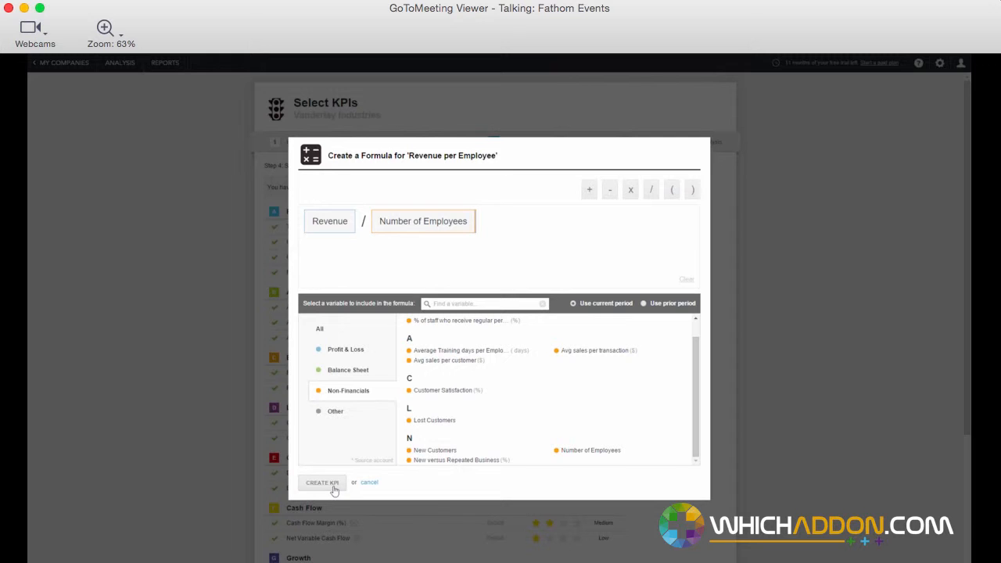
pyautogui.click(321, 483)
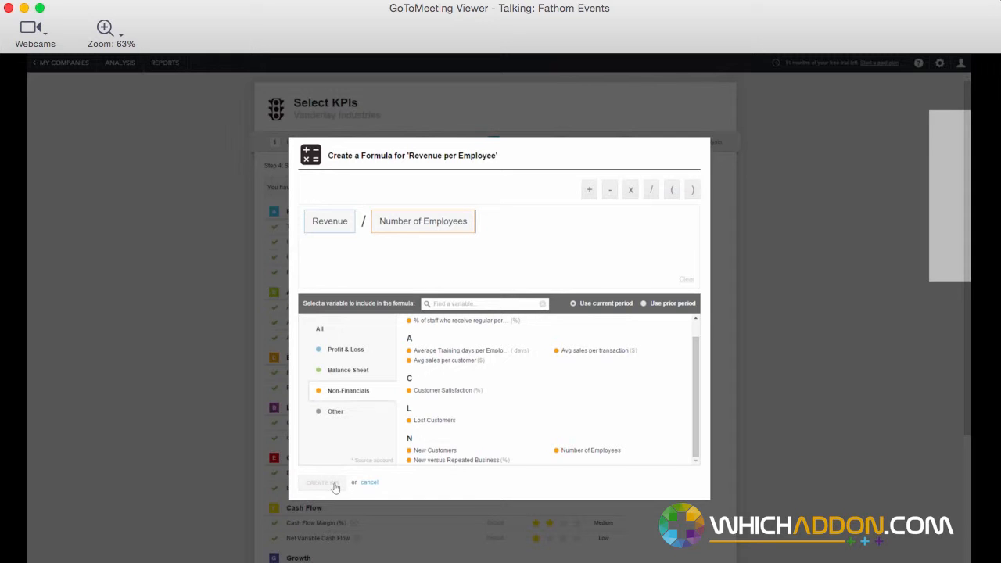
pyautogui.click(317, 481)
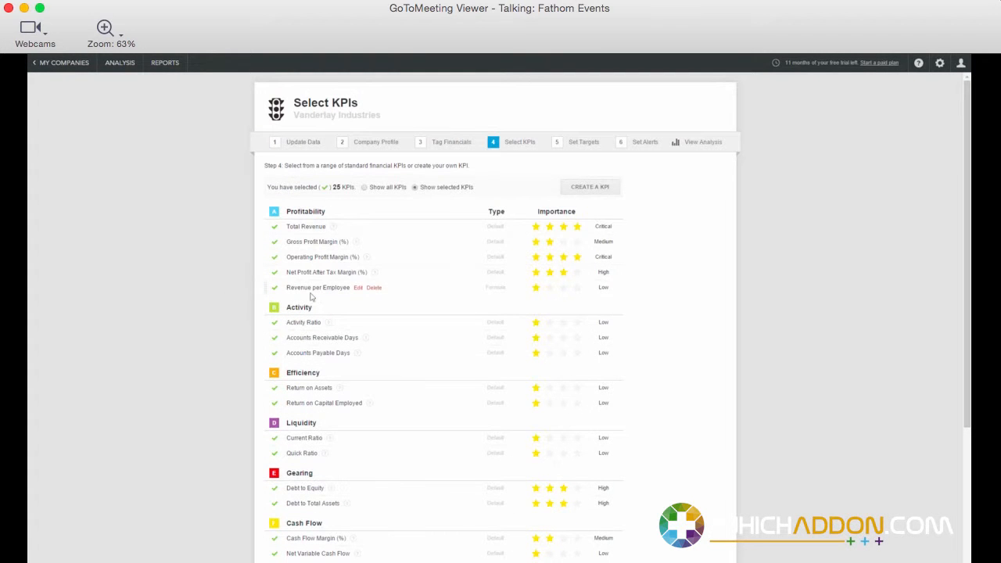
pyautogui.moveTo(333, 293)
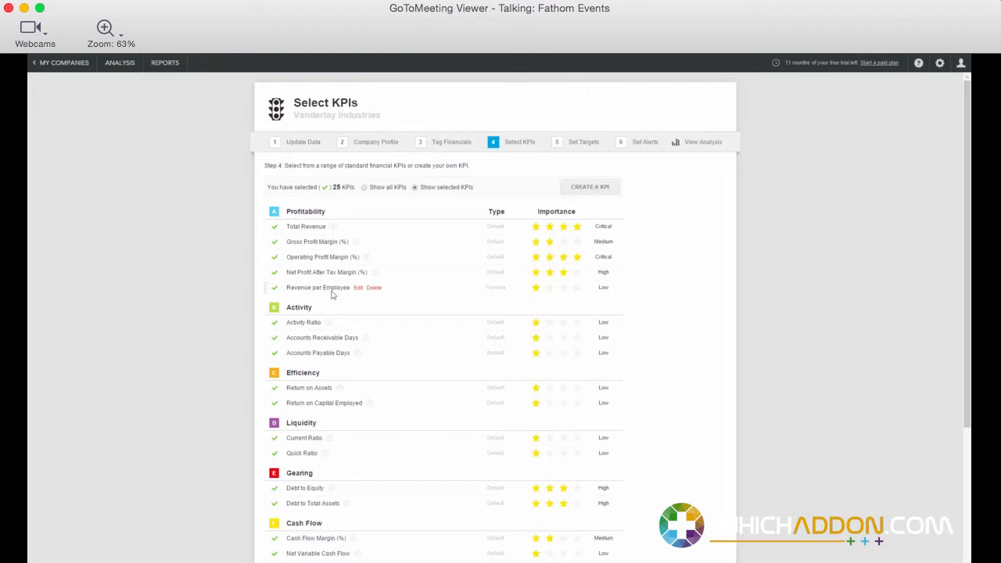
pyautogui.moveTo(666, 224)
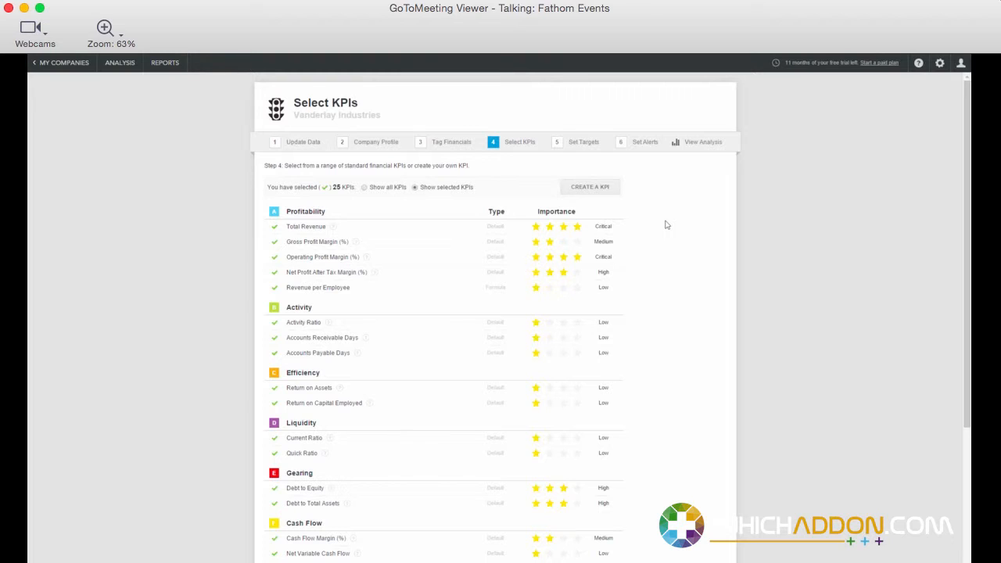
pyautogui.moveTo(582, 151)
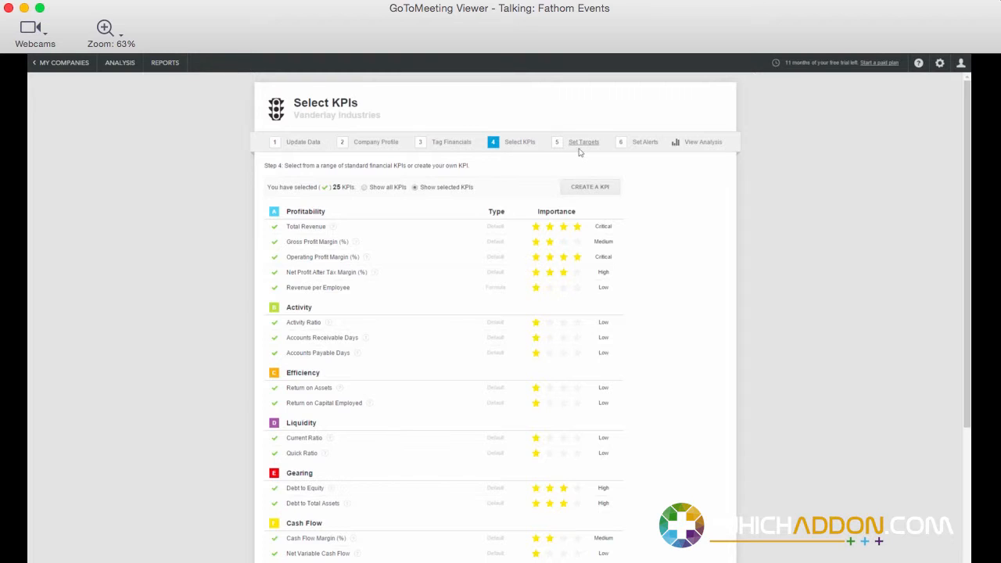
# Move to step 5, Set Targets, showing Revenue per Employee's target at 0.0
pyautogui.click(584, 142)
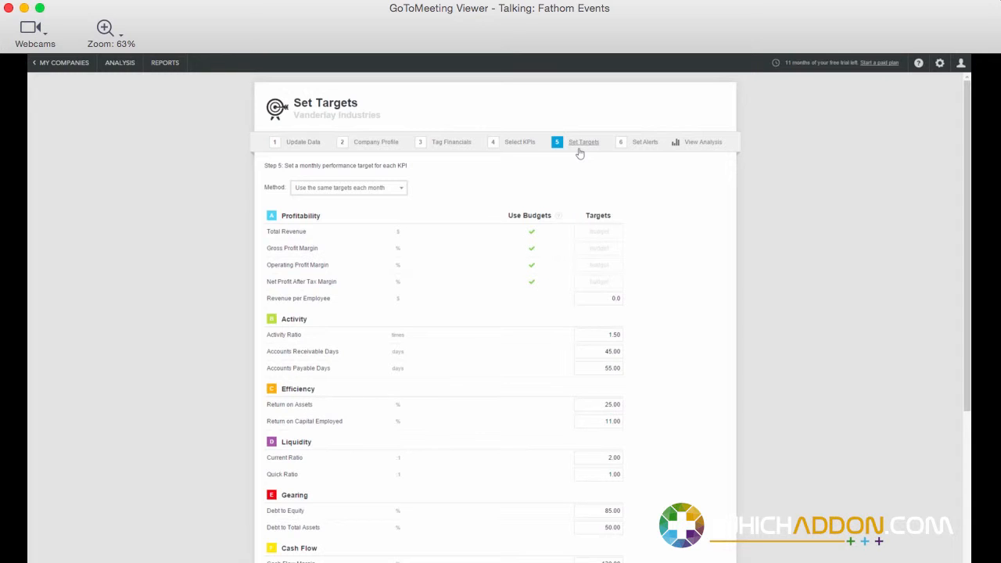
pyautogui.moveTo(633, 147)
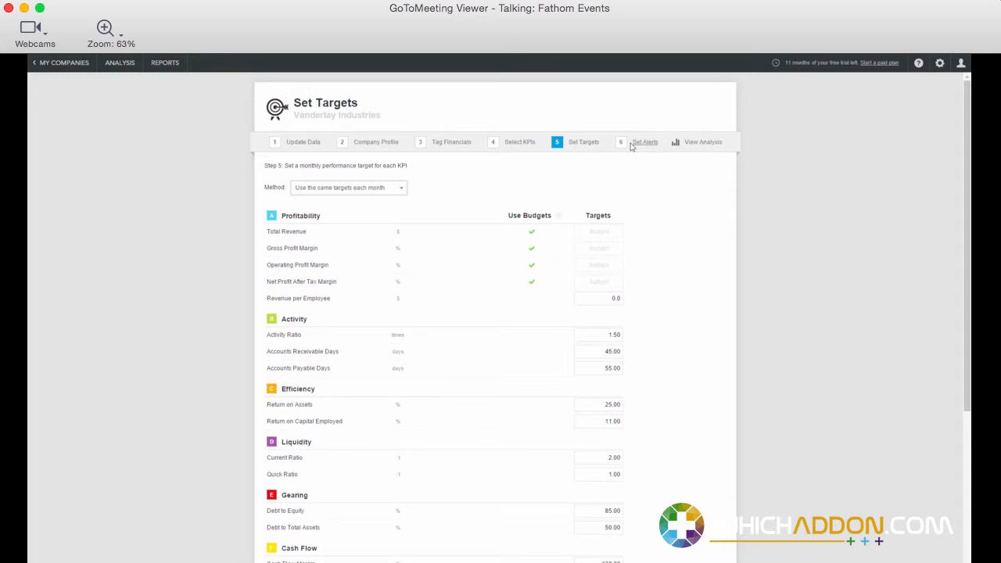
# Move to step 6, Set Alerts, listing the monthly alert thresholds
pyautogui.click(621, 142)
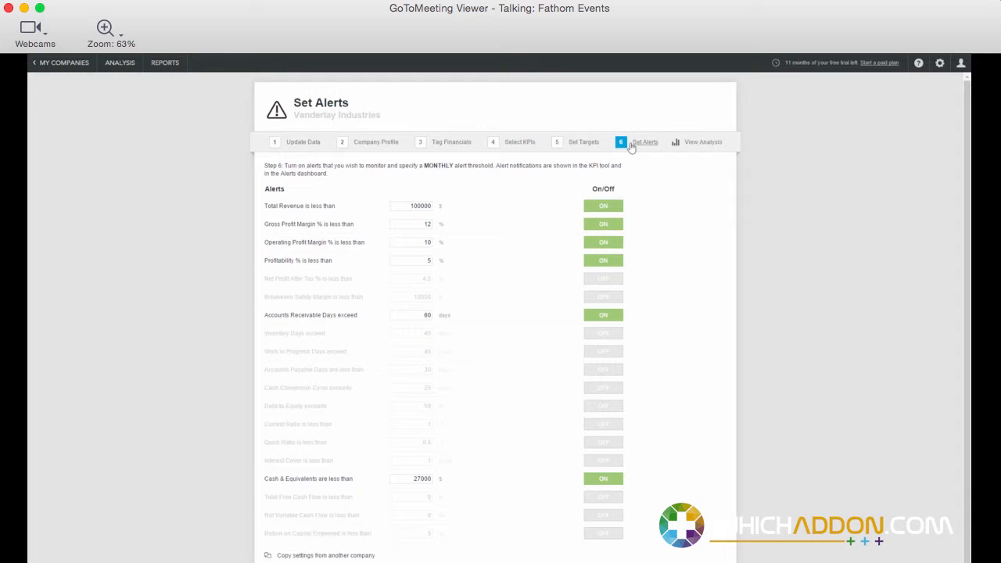
pyautogui.moveTo(688, 142)
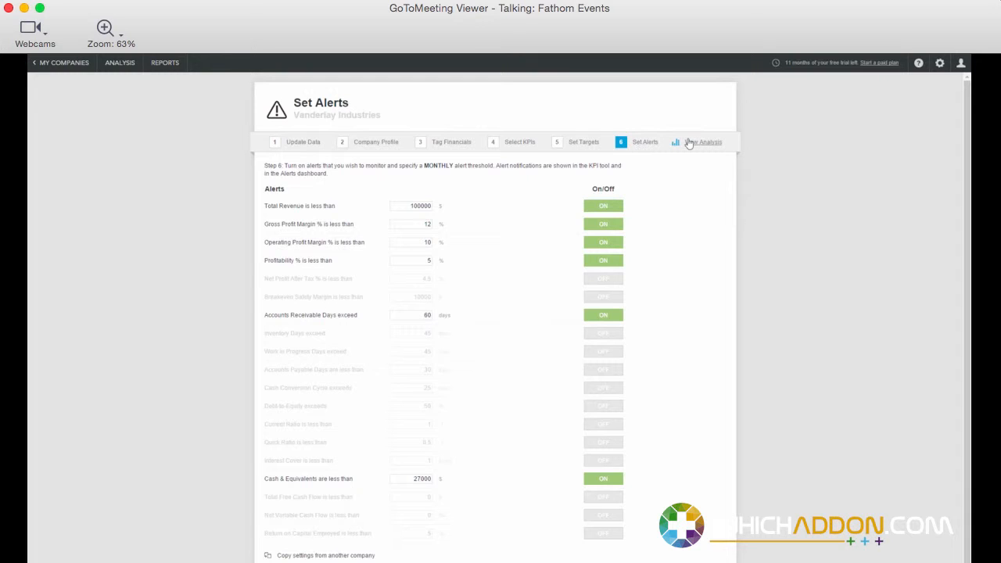
# Finish setup via View Analysis, landing on the January 2015 KPI results
pyautogui.click(706, 142)
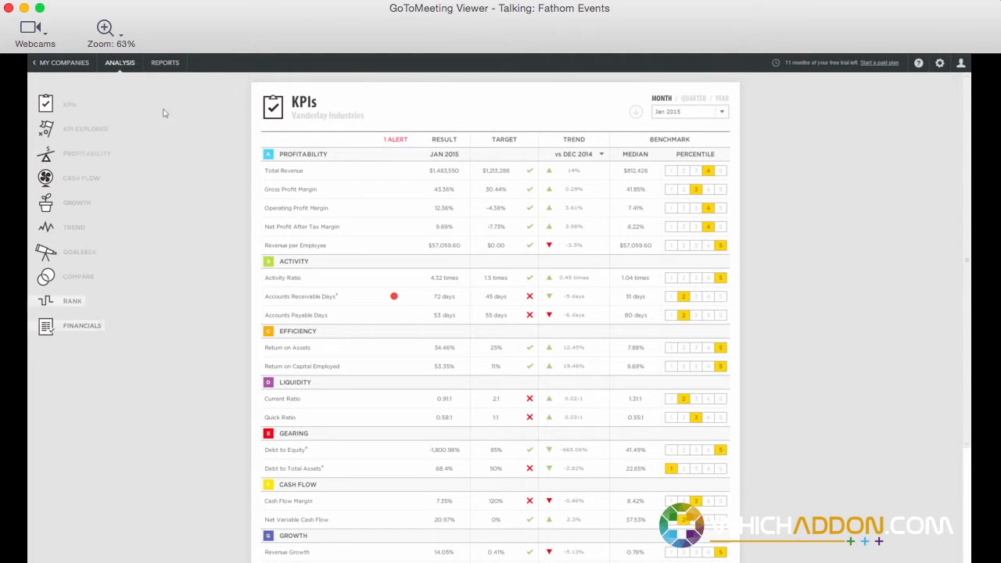
pyautogui.moveTo(76, 93)
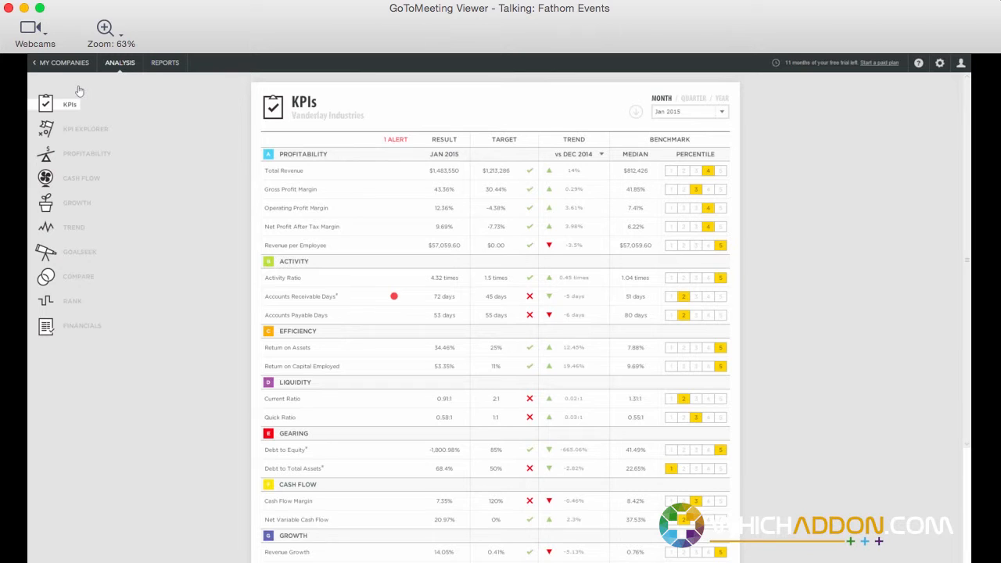
pyautogui.moveTo(72, 210)
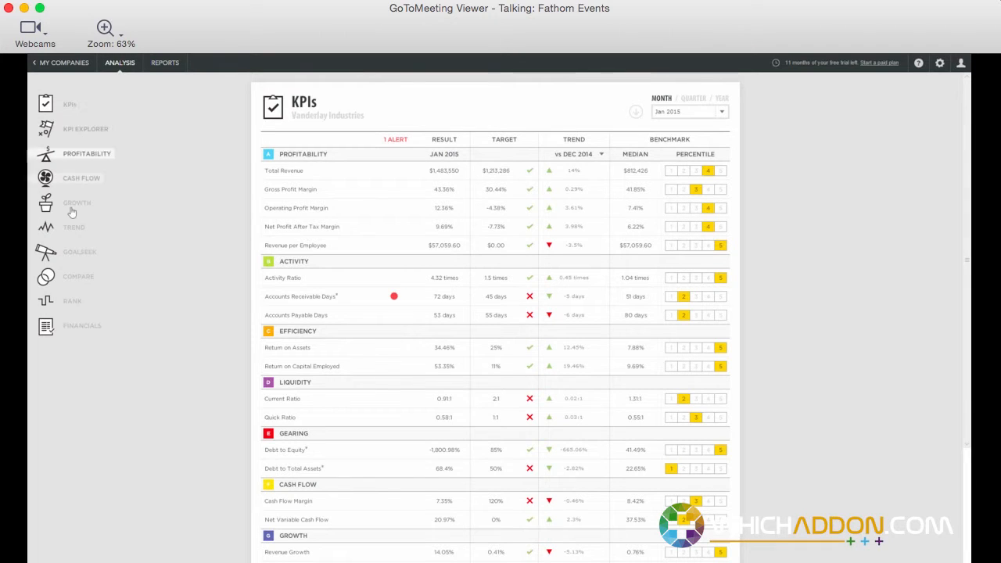
pyautogui.moveTo(104, 110)
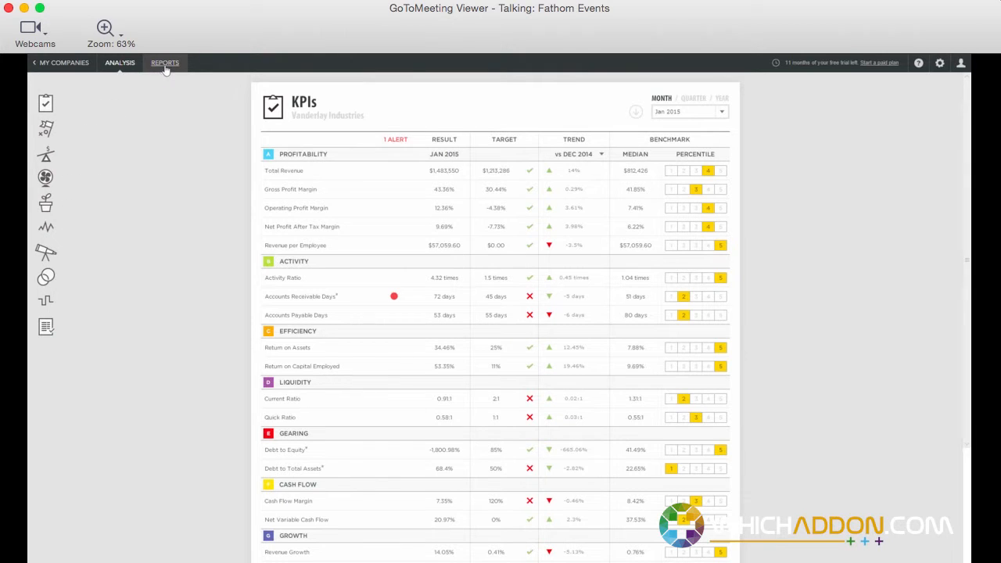
# Glance at the downloadable Reports list, then return to the Analysis tools
pyautogui.click(164, 63)
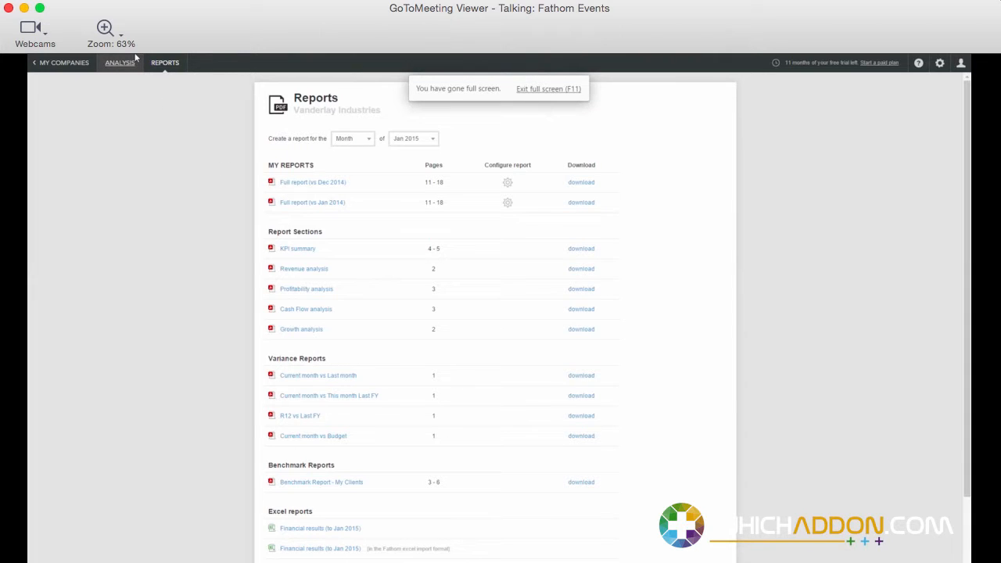
pyautogui.click(119, 62)
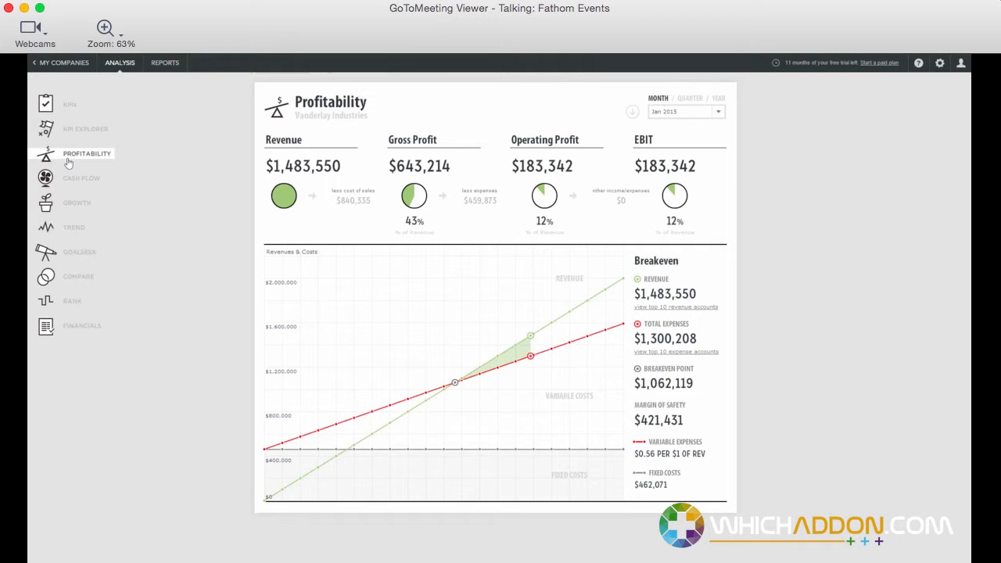
# View the Cash Flow analysis, then the Financials profit and loss against budget
pyautogui.click(81, 178)
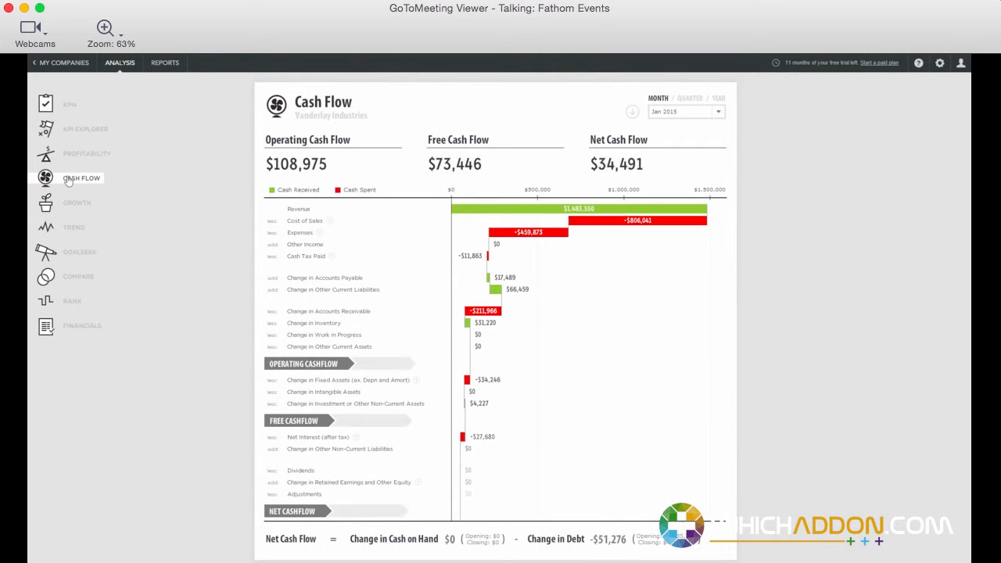
pyautogui.click(73, 227)
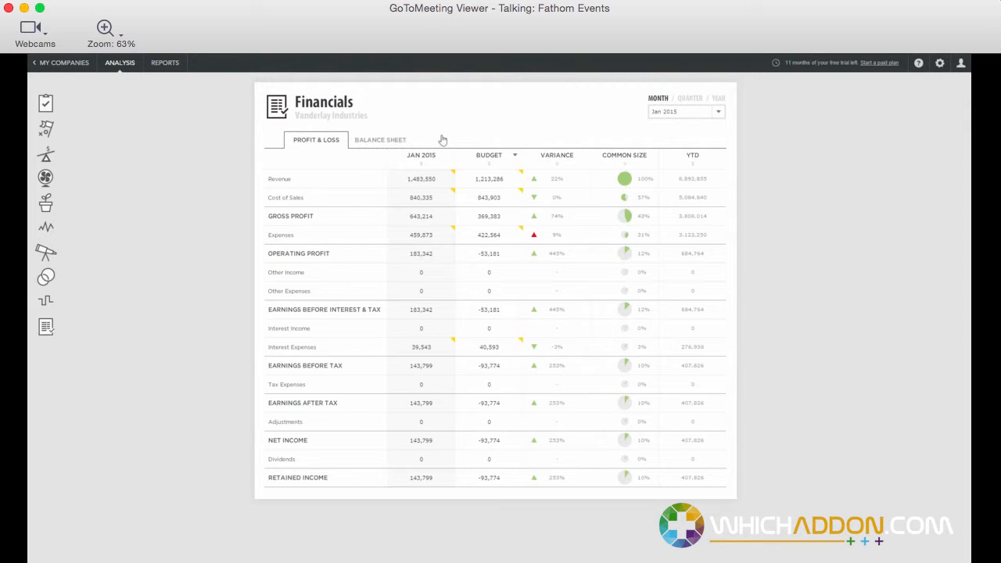
# Compare the P&L against December 2014, then January 2014, then switch to quarterly totals
pyautogui.click(515, 155)
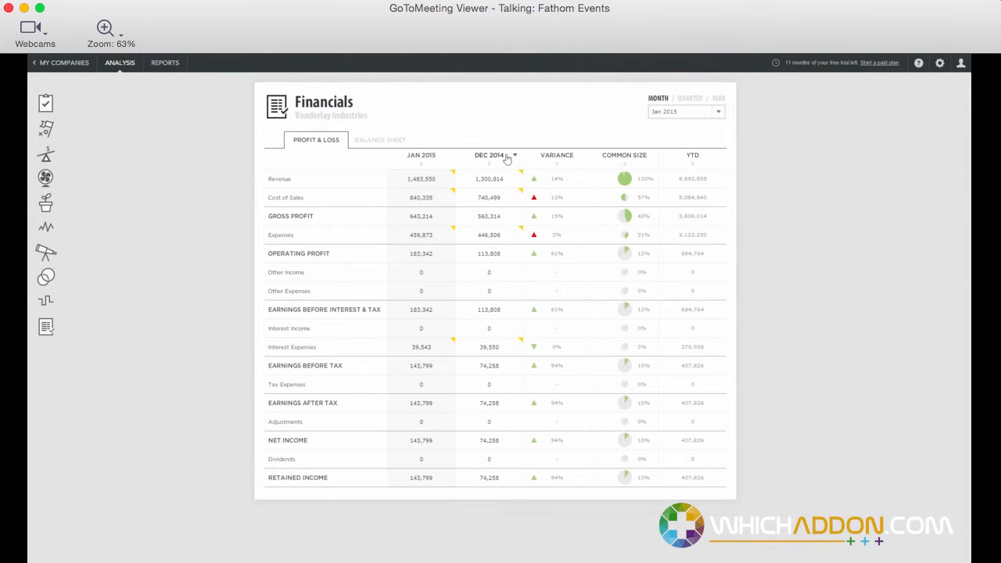
pyautogui.click(511, 156)
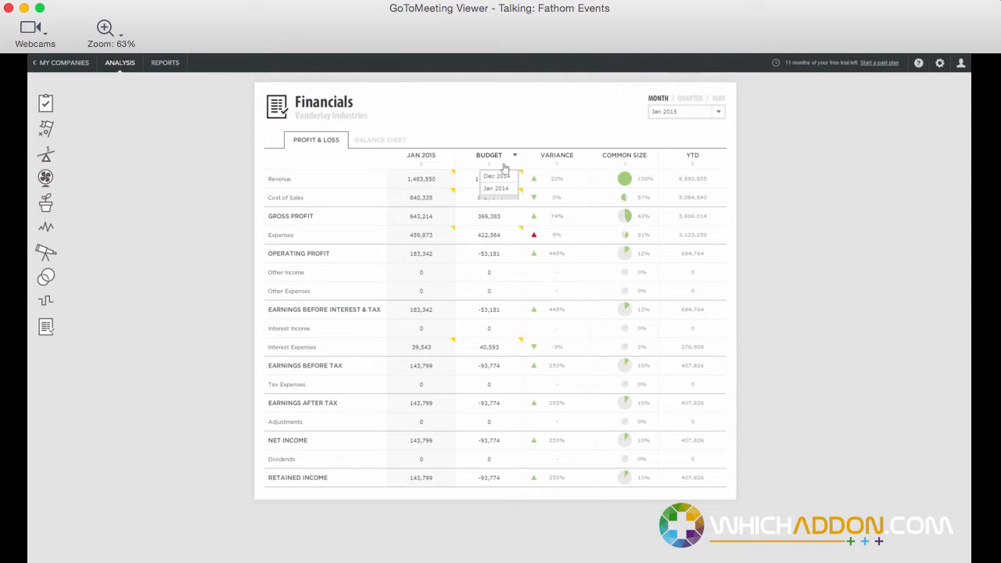
pyautogui.click(498, 188)
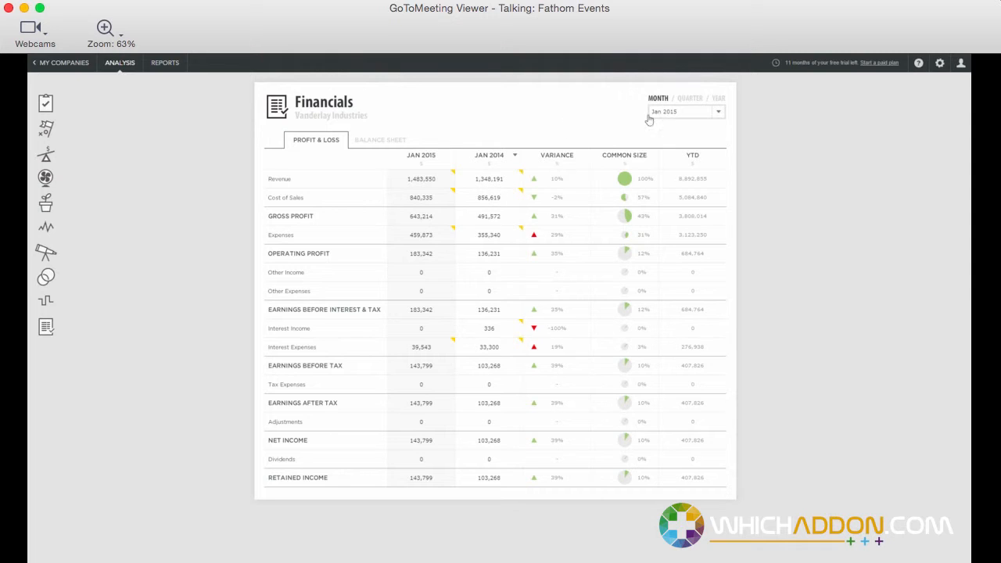
pyautogui.click(690, 98)
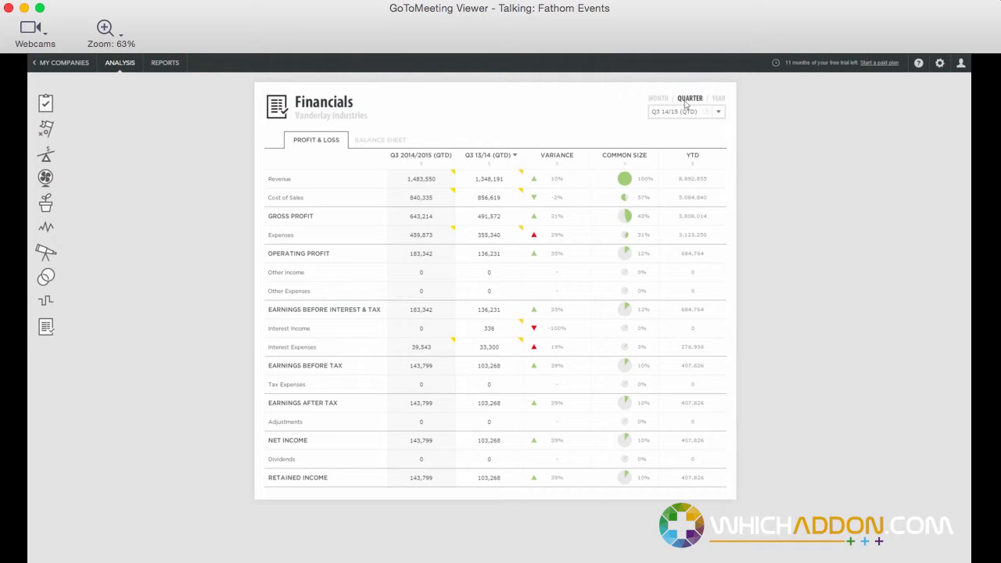
pyautogui.click(513, 154)
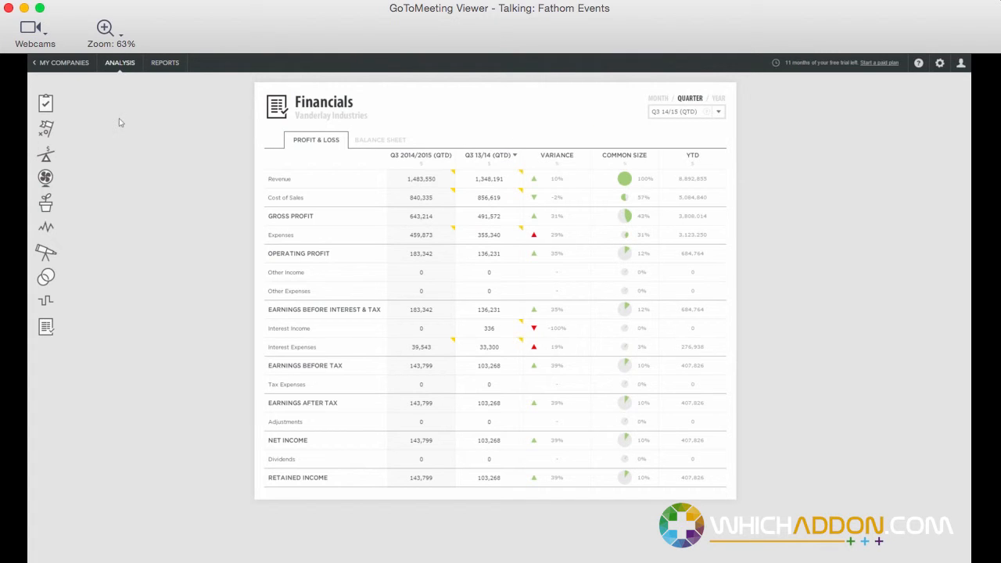
pyautogui.moveTo(81, 103)
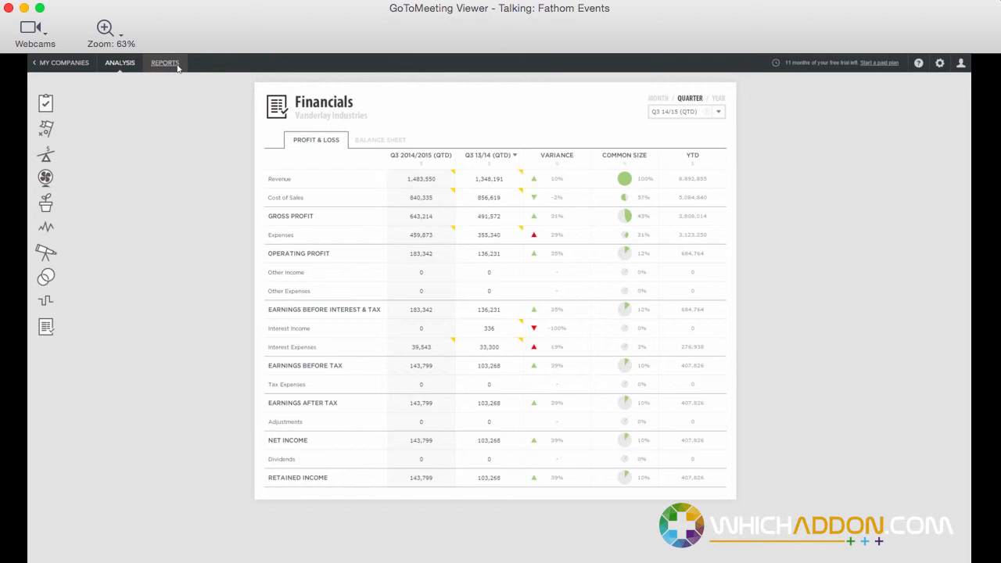
# Go to the Reports page listing Vanderlay Industries' downloadable reports
pyautogui.click(164, 63)
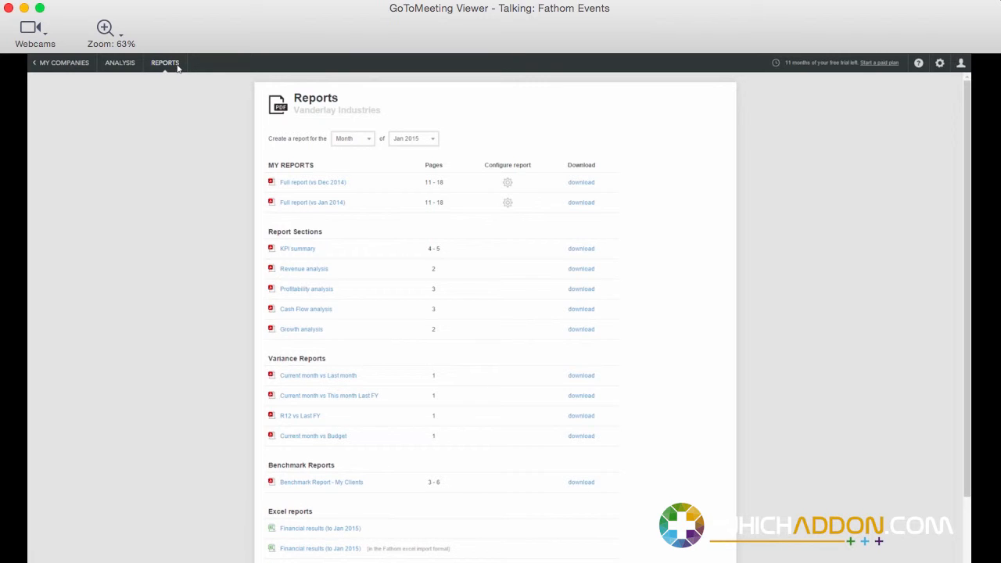
pyautogui.moveTo(160, 193)
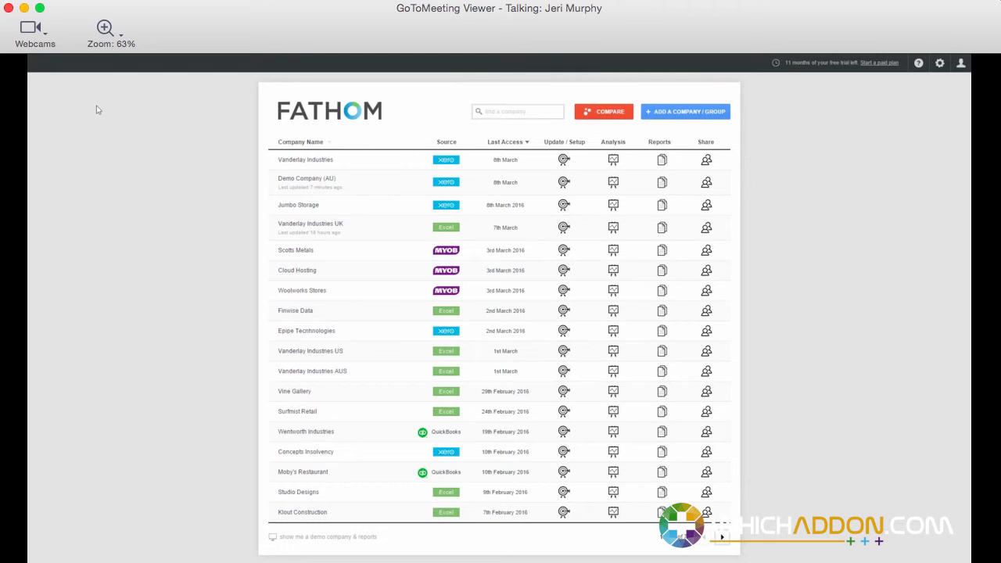
pyautogui.moveTo(553, 161)
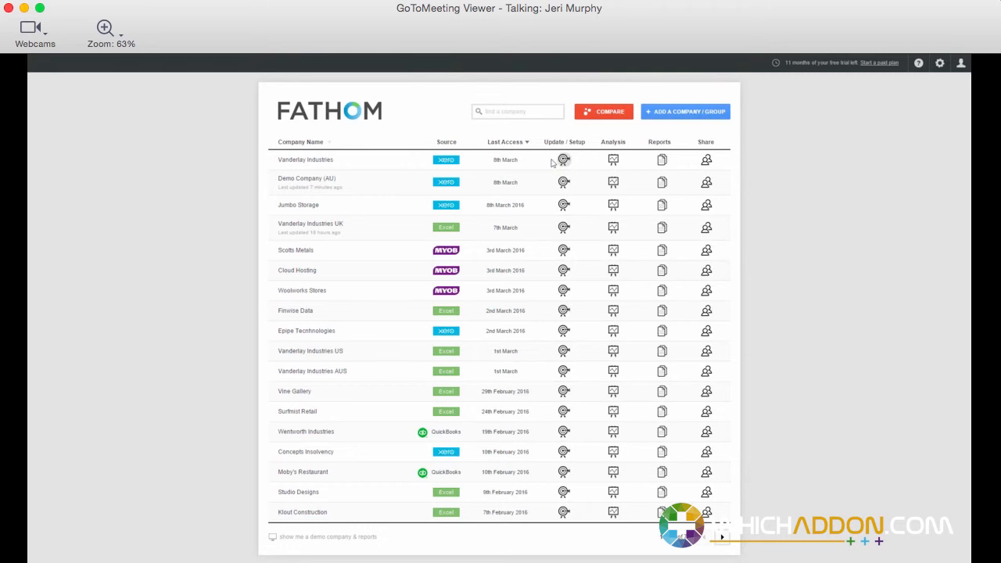
# Reopen Vanderlay Industries' setup at Set Targets and list the target method choices
pyautogui.click(564, 159)
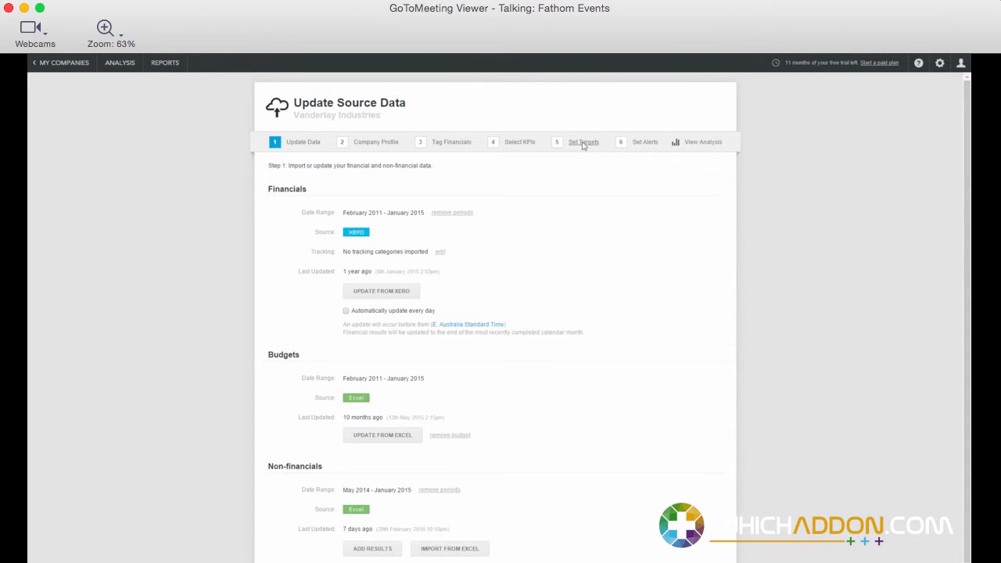
pyautogui.click(584, 141)
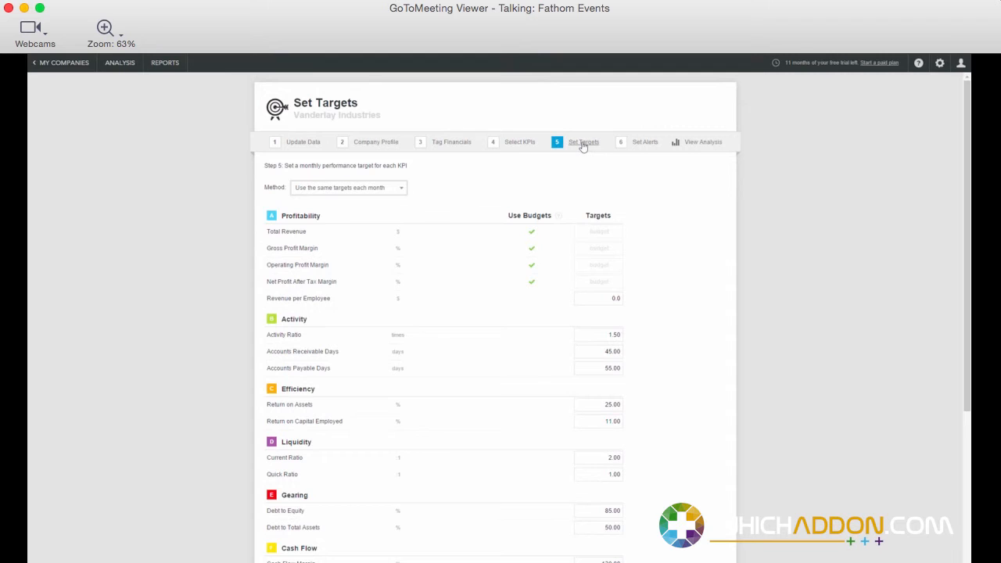
pyautogui.moveTo(669, 398)
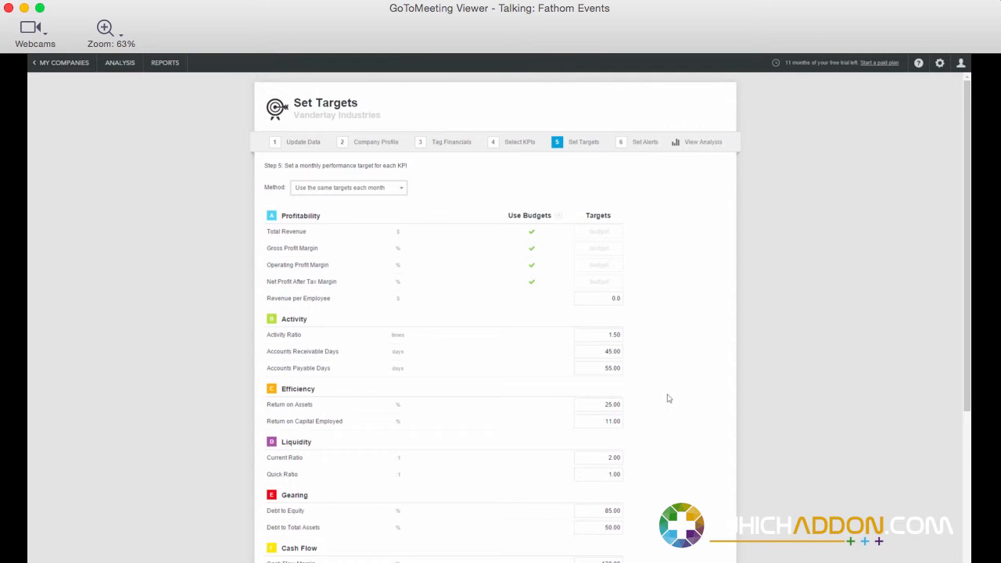
pyautogui.moveTo(680, 432)
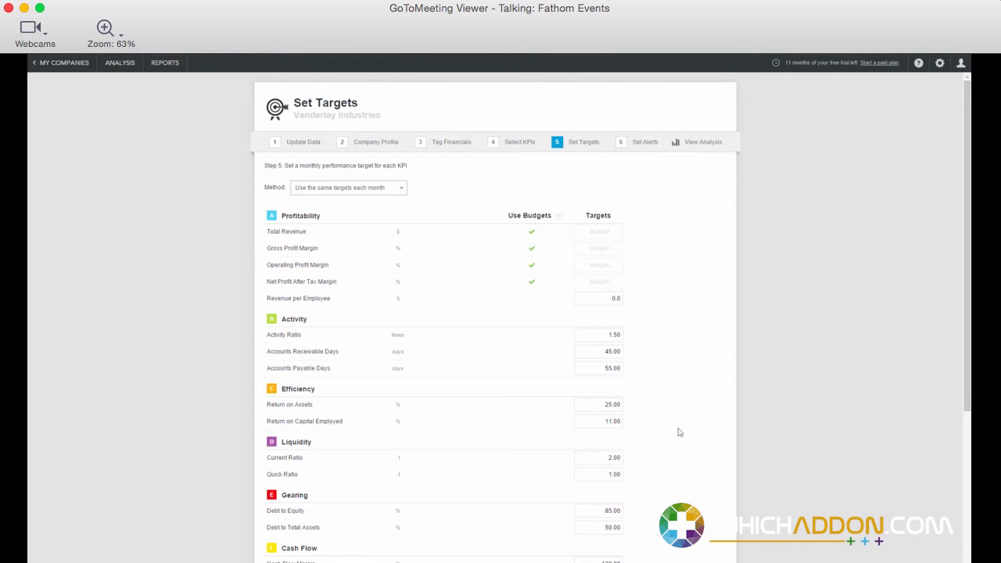
pyautogui.moveTo(685, 348)
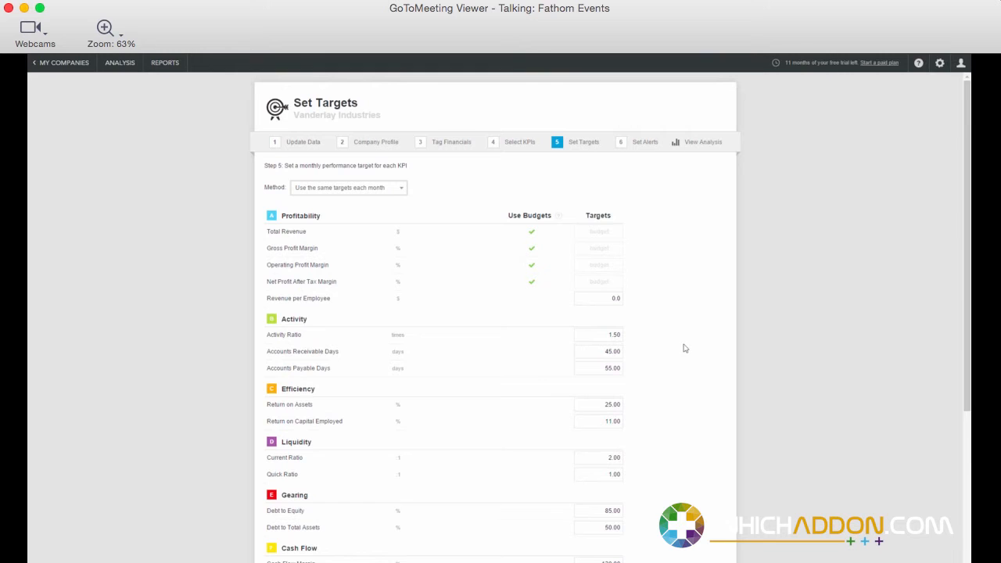
pyautogui.click(347, 187)
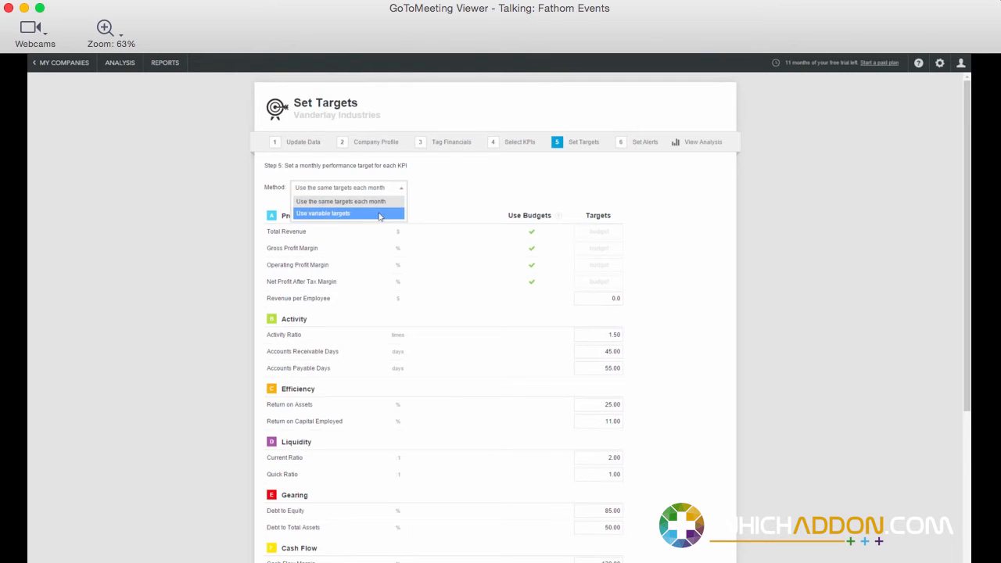
pyautogui.click(347, 213)
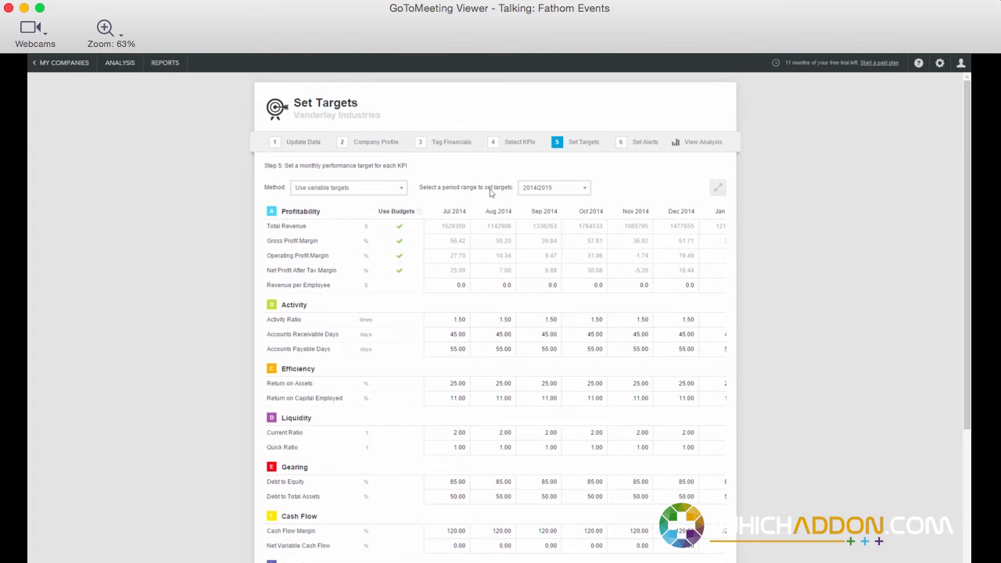
pyautogui.moveTo(731, 194)
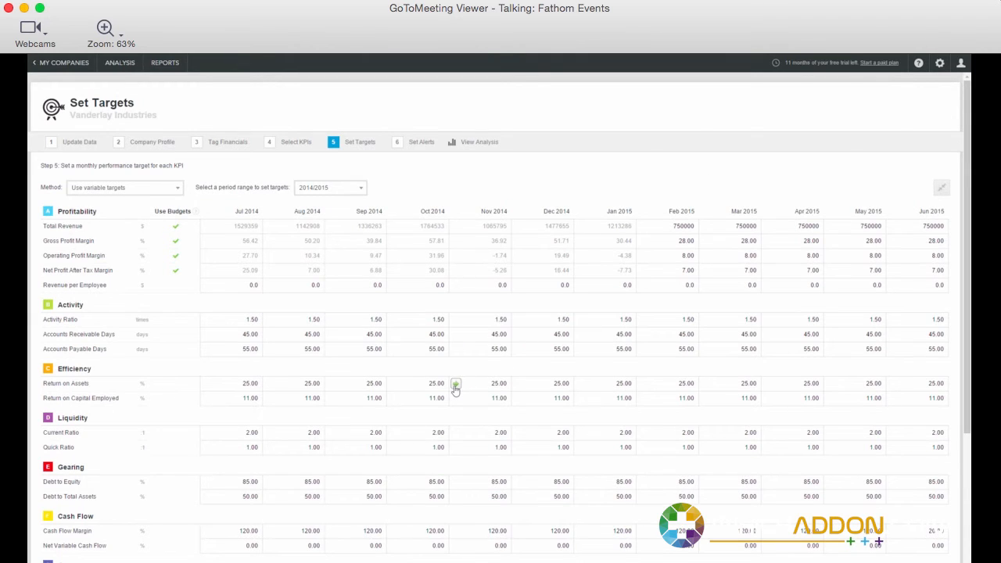
pyautogui.moveTo(455, 338)
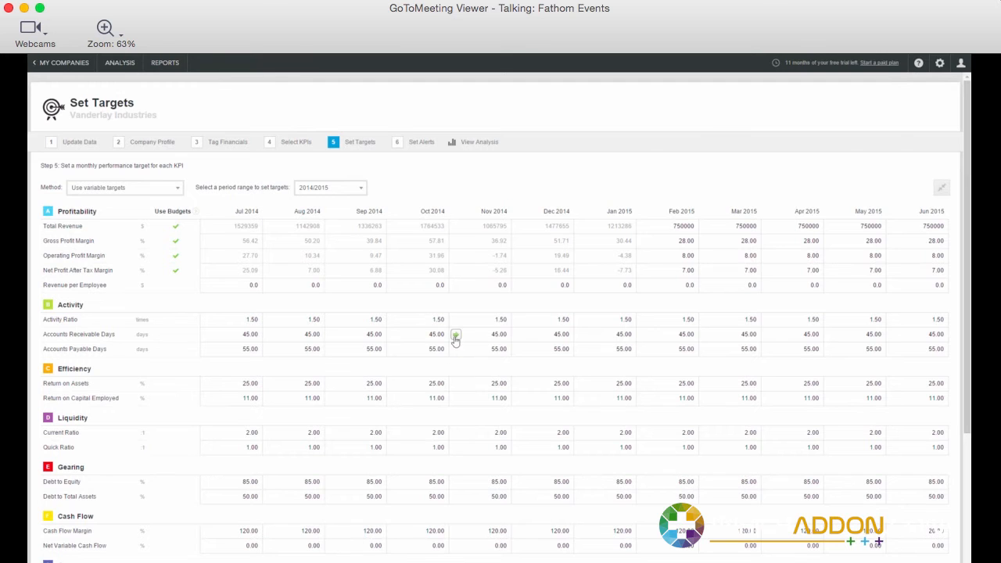
pyautogui.click(456, 334)
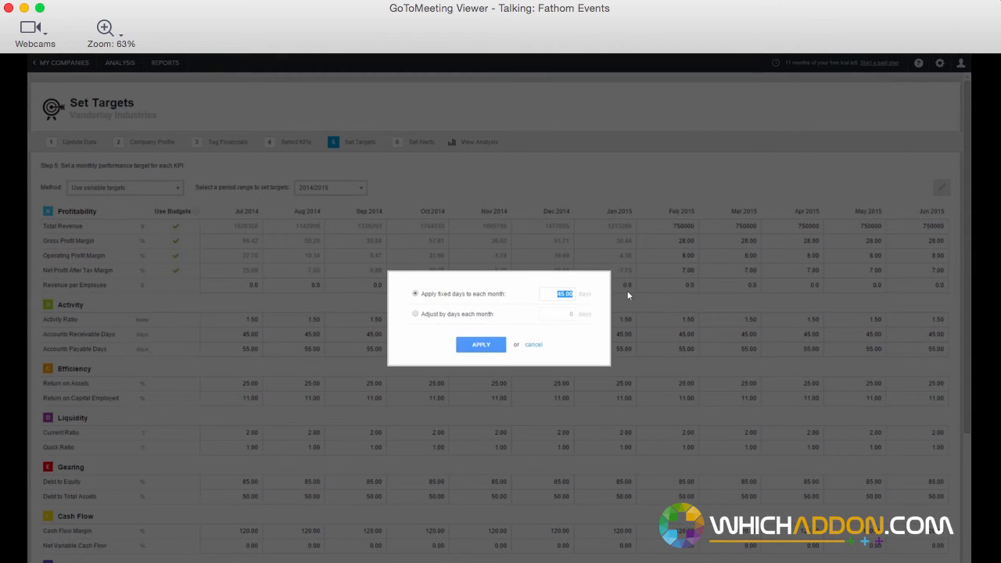
pyautogui.write('40')
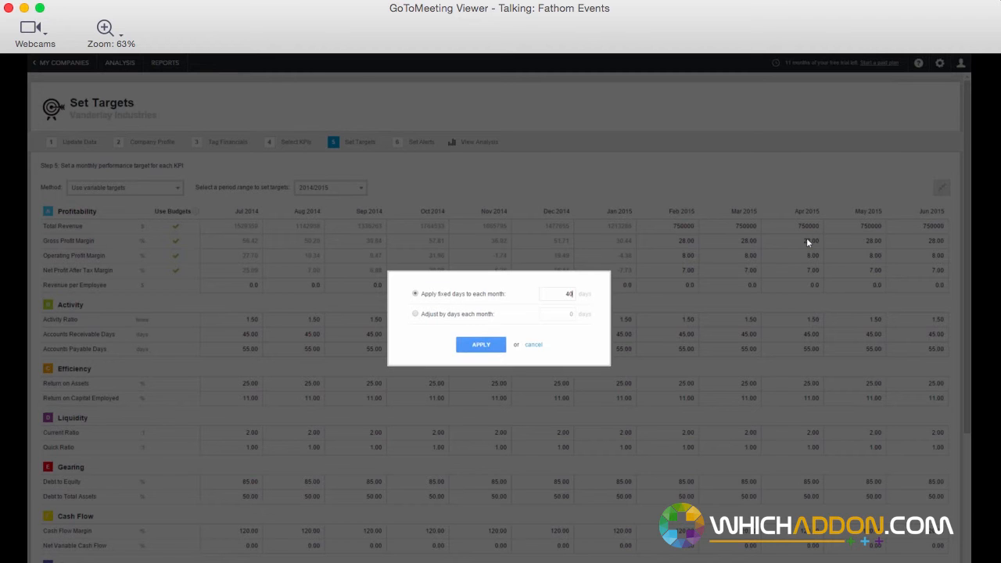
pyautogui.click(481, 344)
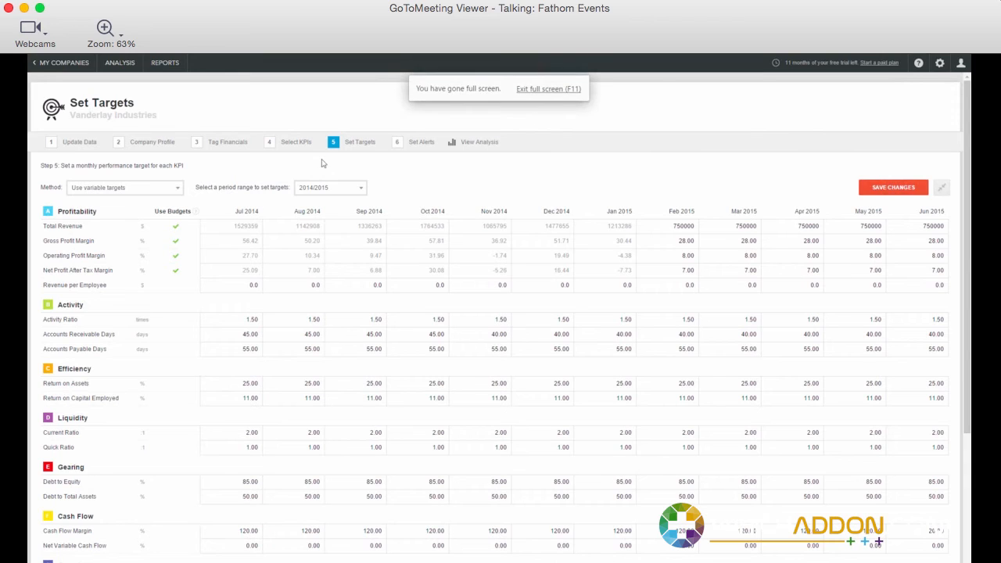
pyautogui.click(124, 187)
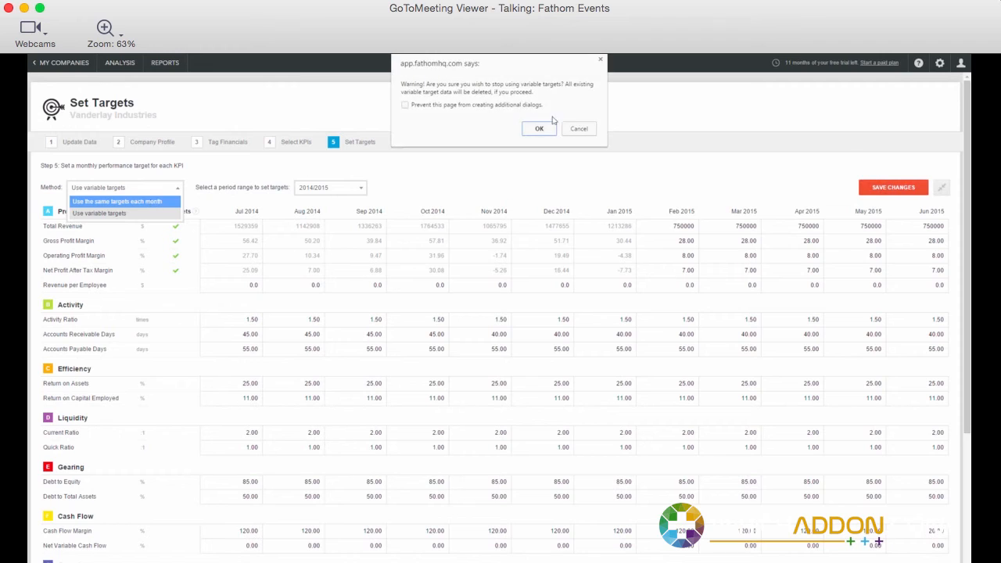
pyautogui.click(539, 128)
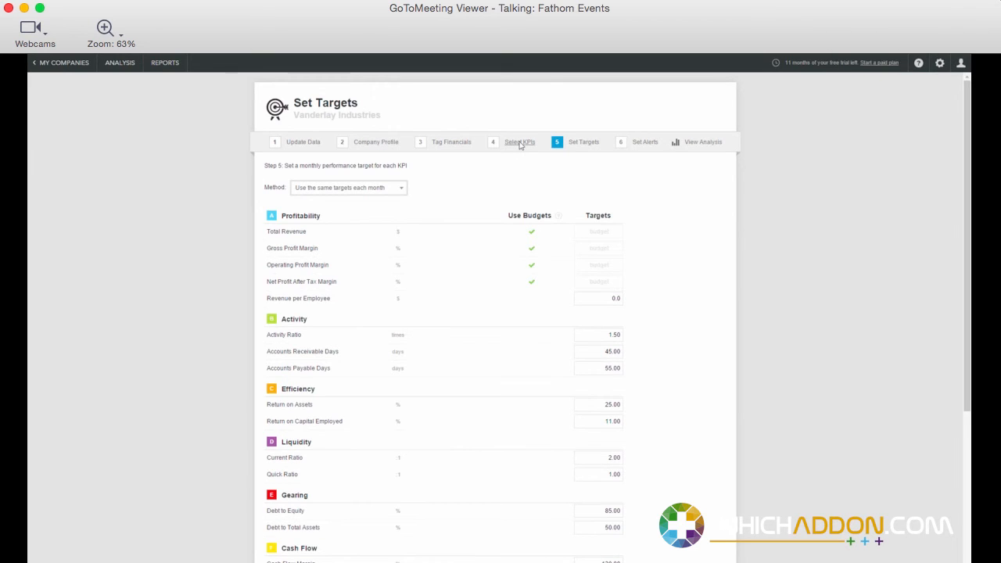
# On Select KPIs, toggle Activity Ratio off and on, then save all 25 KPIs
pyautogui.click(520, 141)
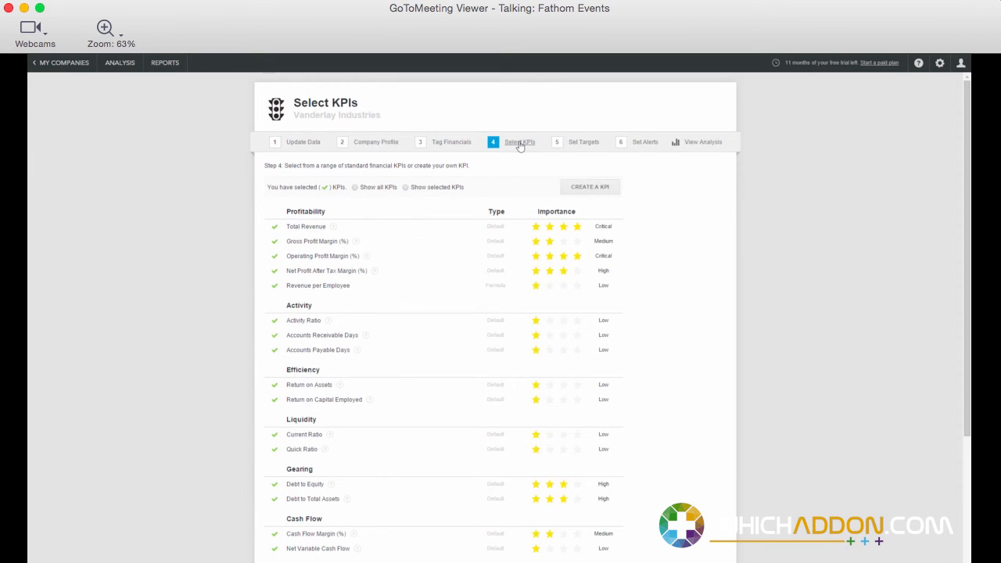
pyautogui.click(406, 187)
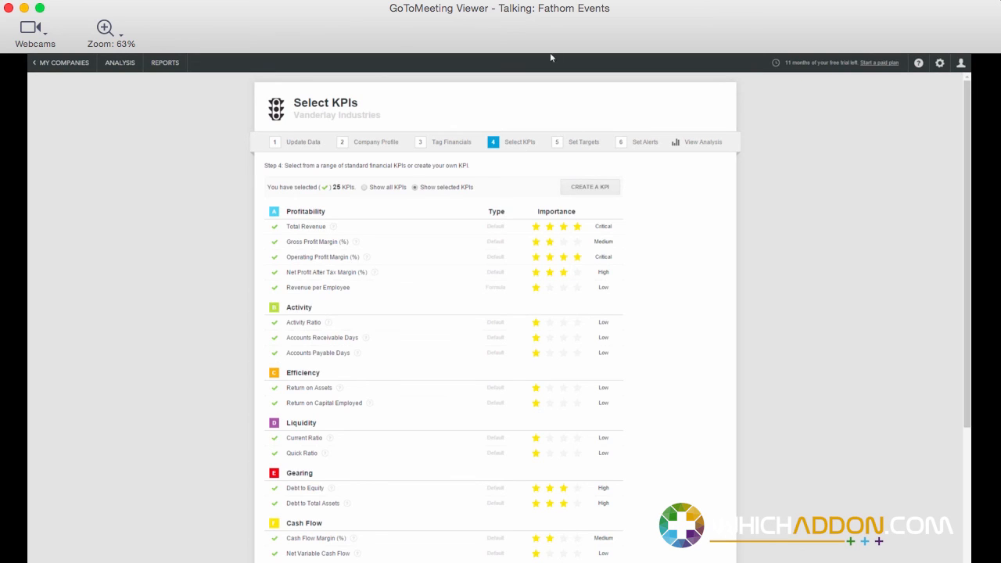
pyautogui.click(273, 322)
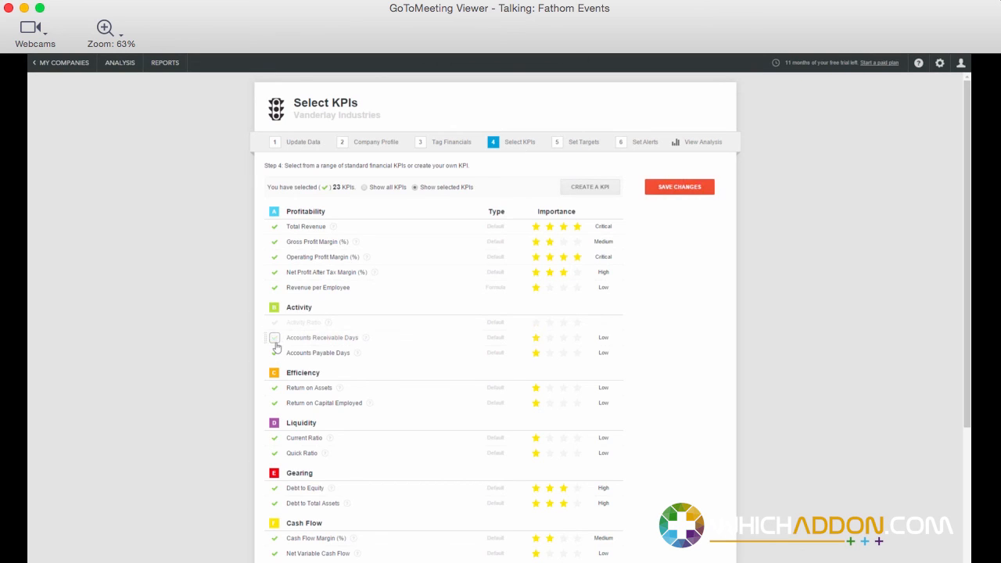
pyautogui.click(274, 322)
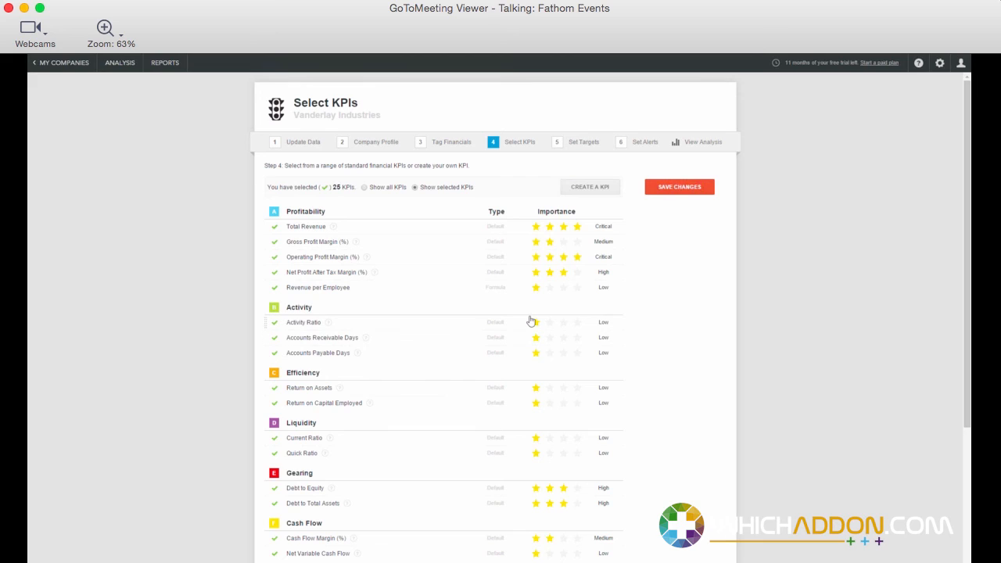
pyautogui.moveTo(669, 201)
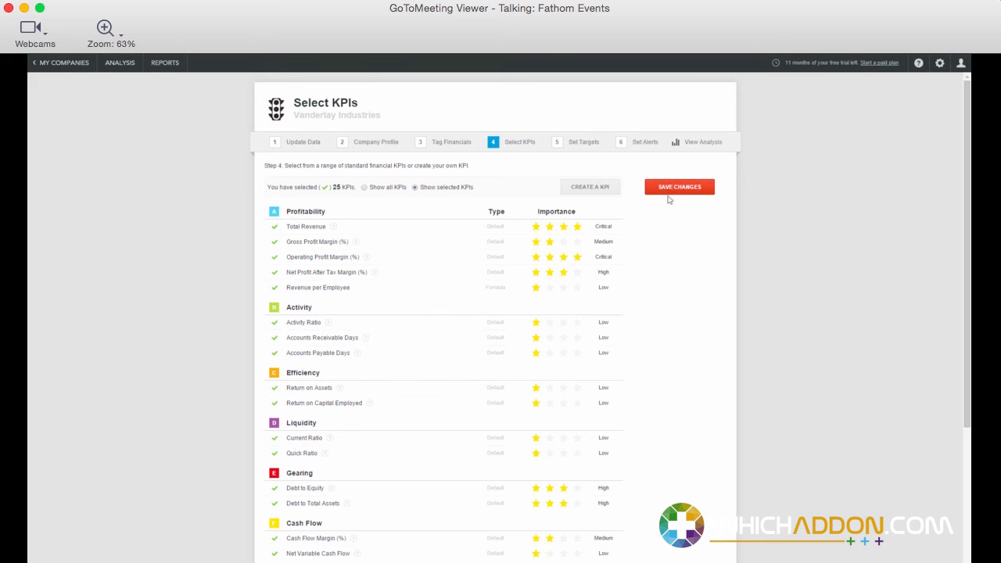
pyautogui.click(678, 186)
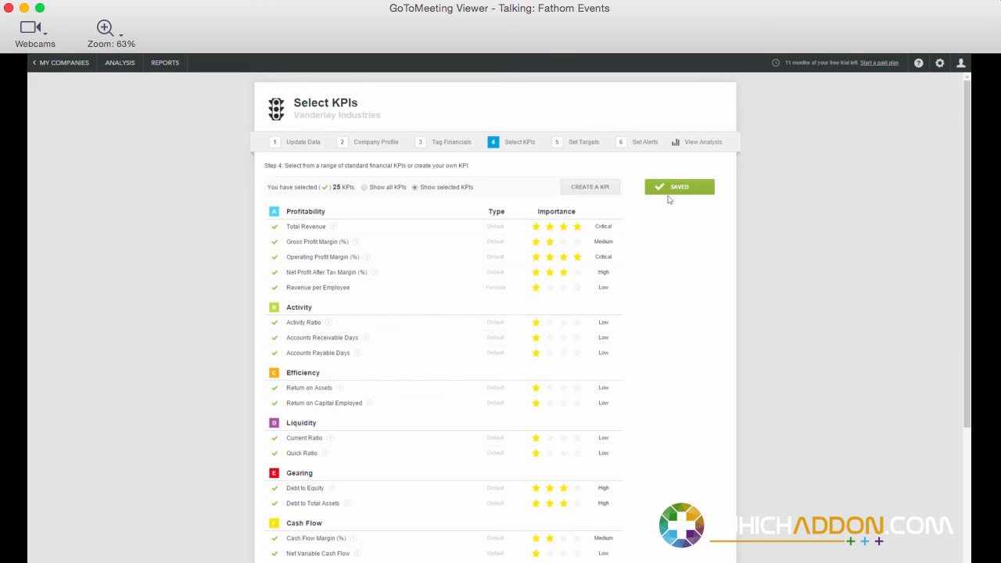